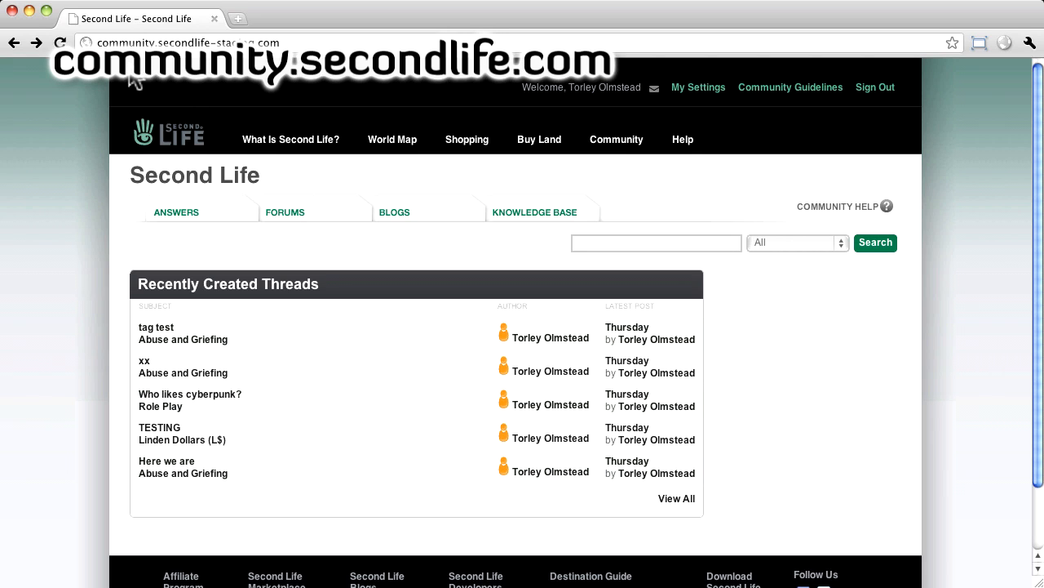
mouse_move(172, 106)
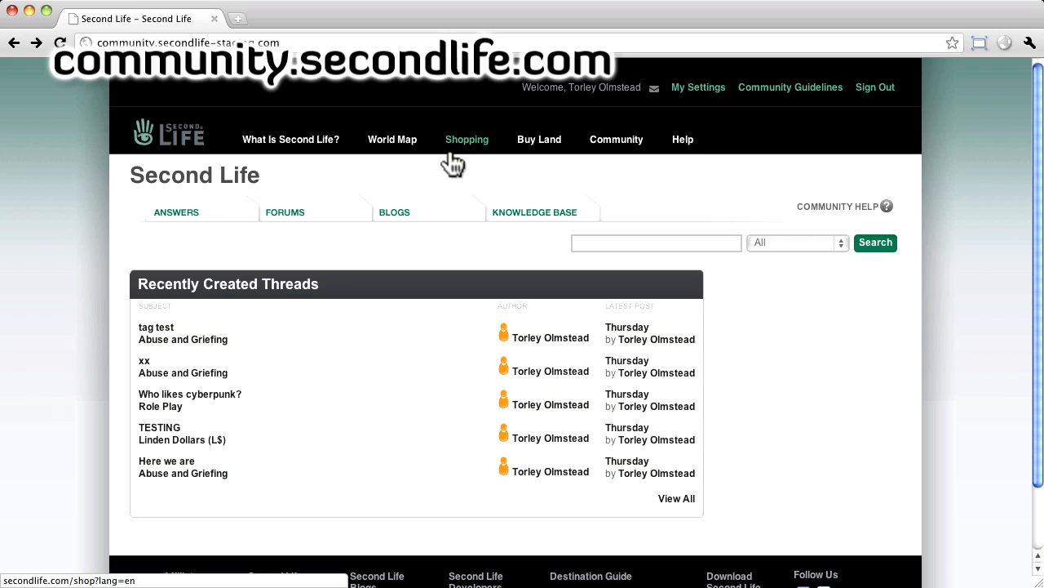
mouse_move(453, 164)
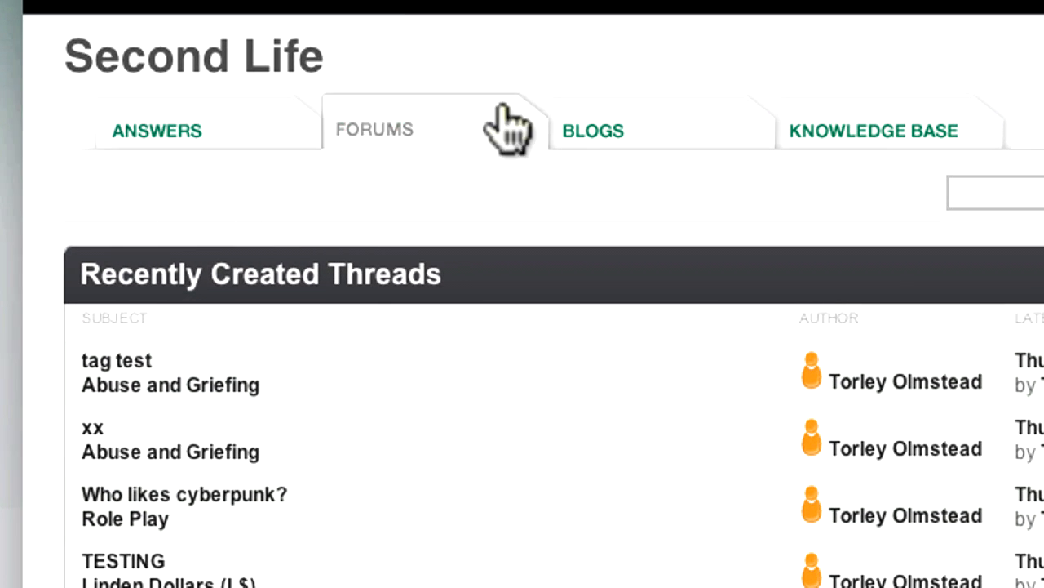
mouse_move(489, 261)
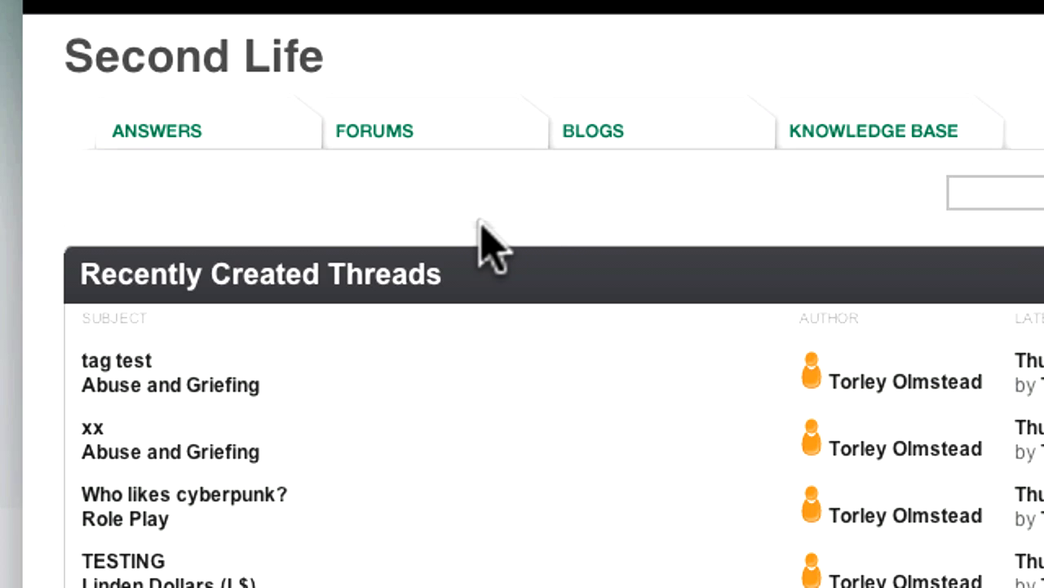
mouse_move(286, 209)
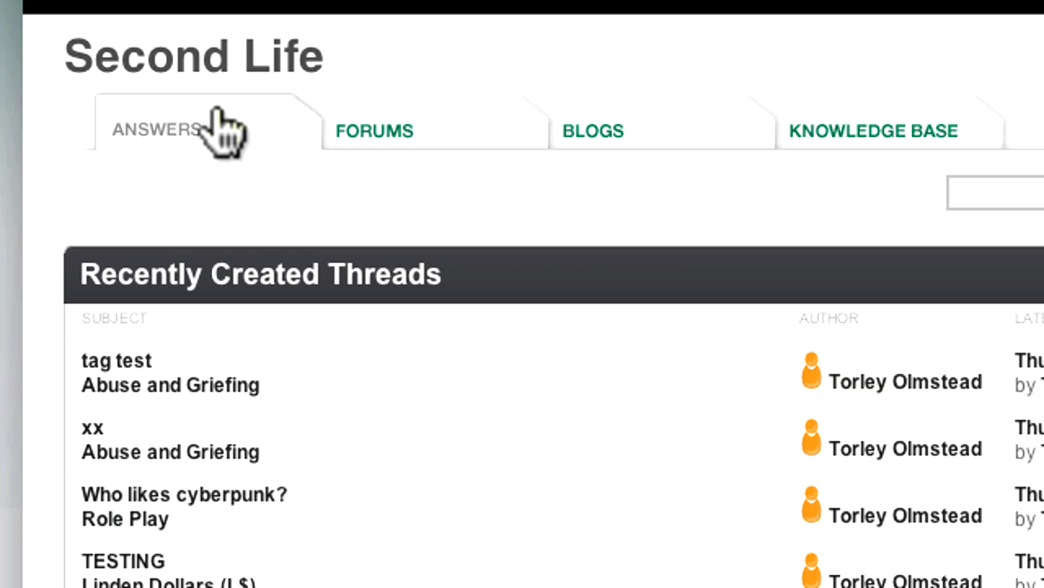
Step: Ask about 'linden dol' in Answers and expand the credit-card transfer answer
click(376, 131)
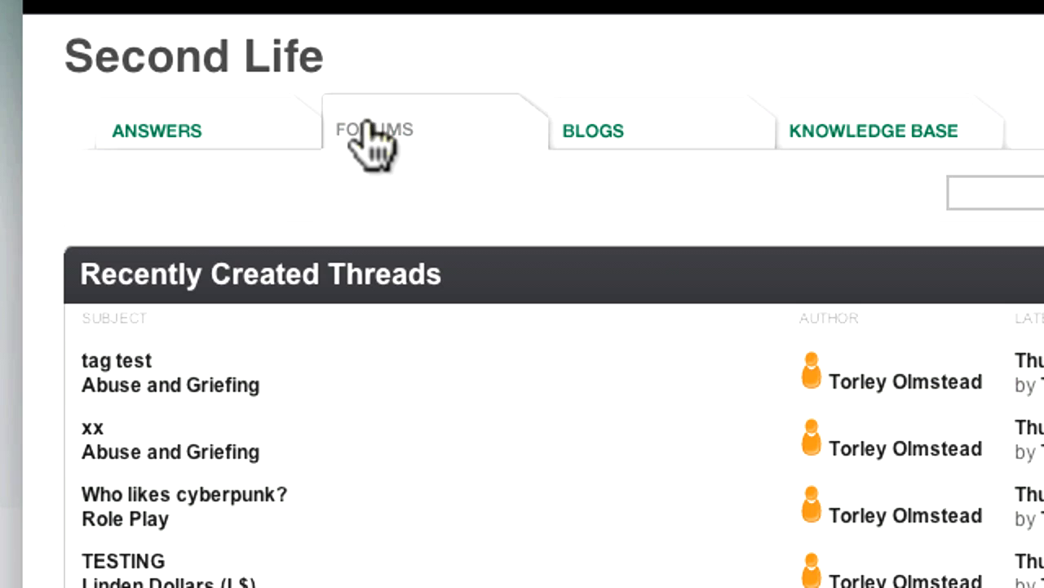
mouse_move(607, 144)
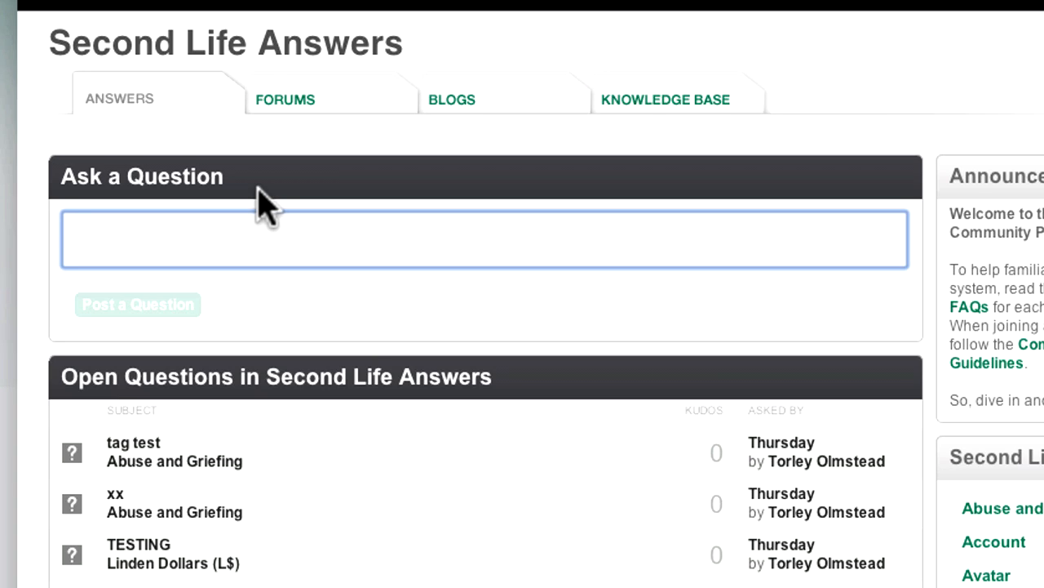
text(linden dollars)
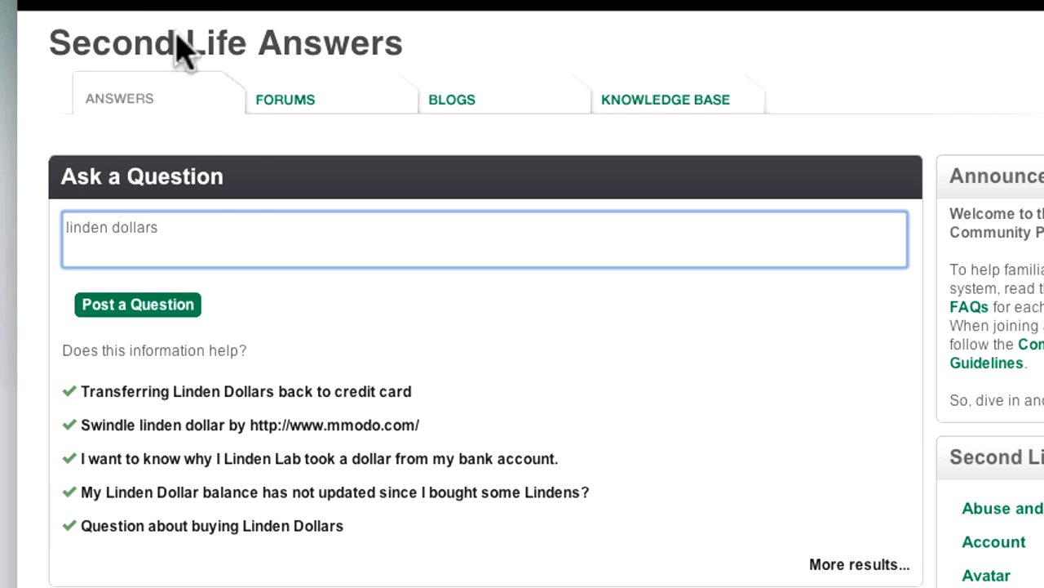
mouse_move(416, 313)
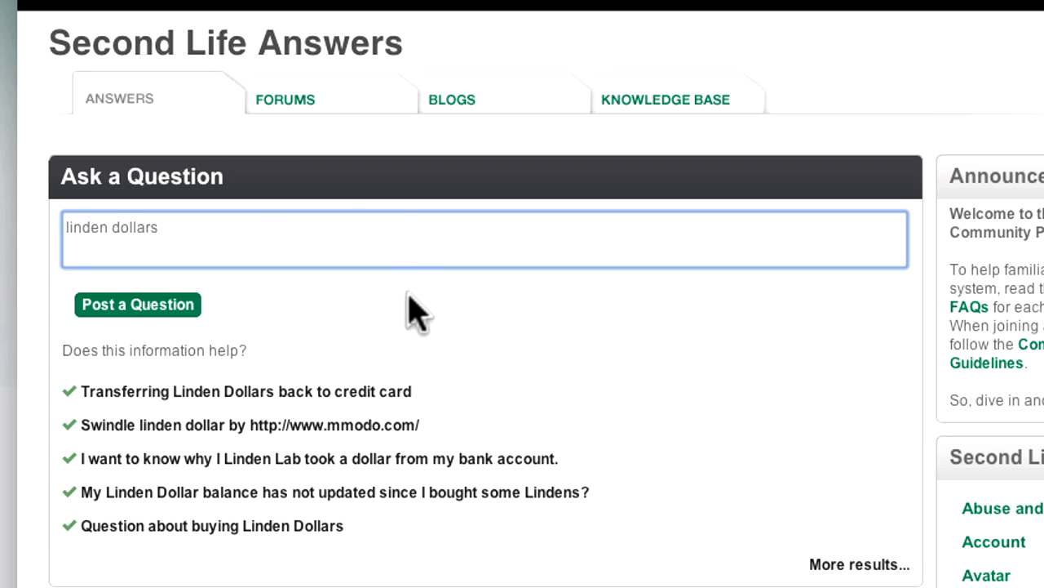
mouse_move(327, 408)
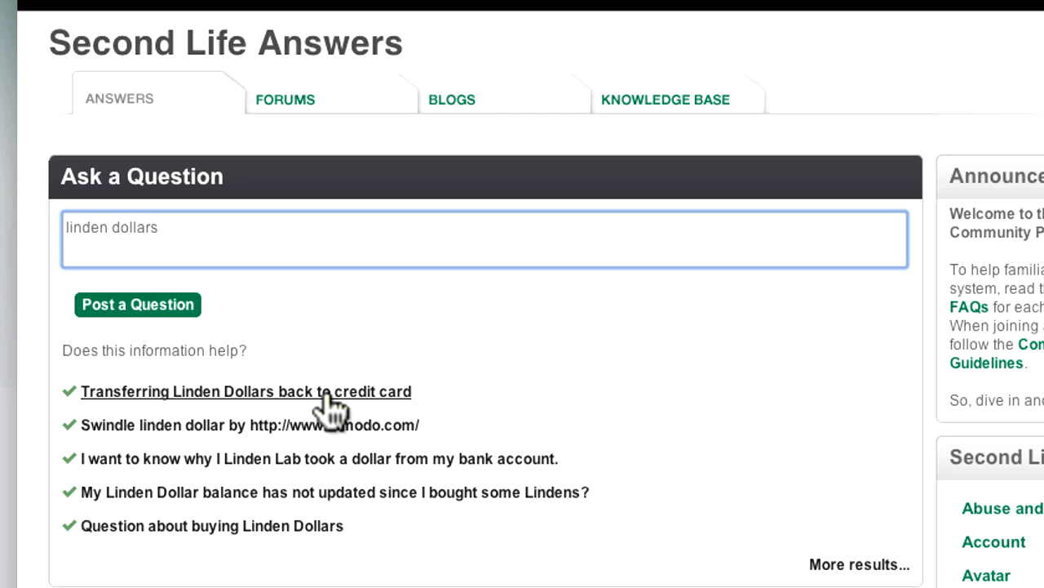
click(245, 392)
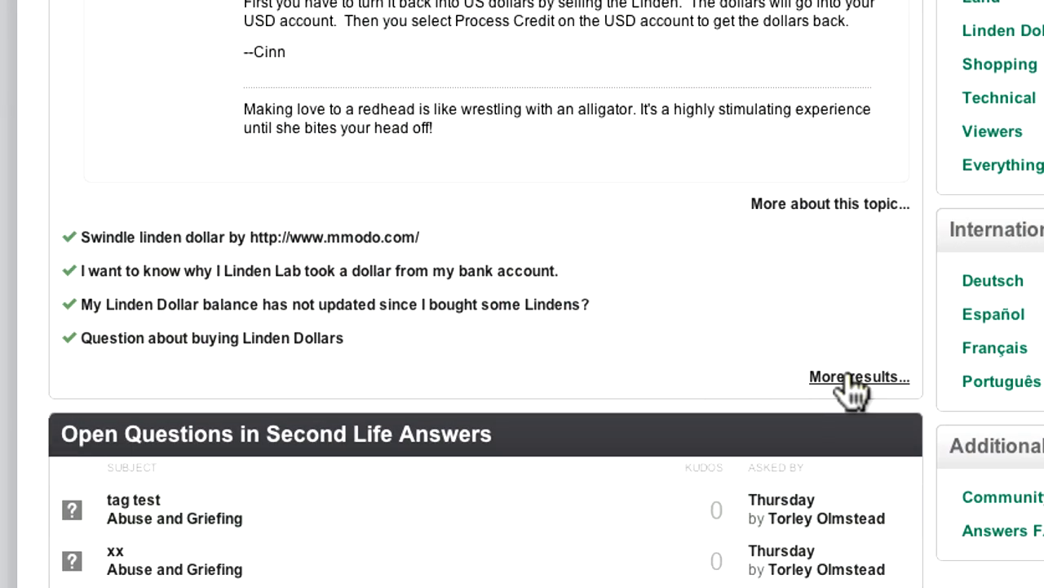
Step: View more related results, then reach the English Knowledge Base from the search bar
click(858, 376)
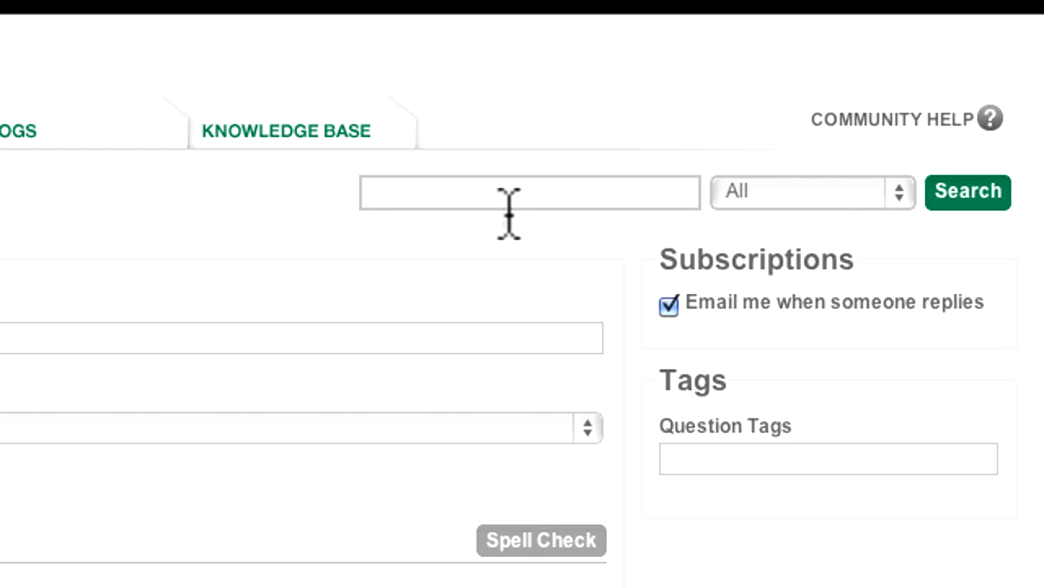
click(529, 193)
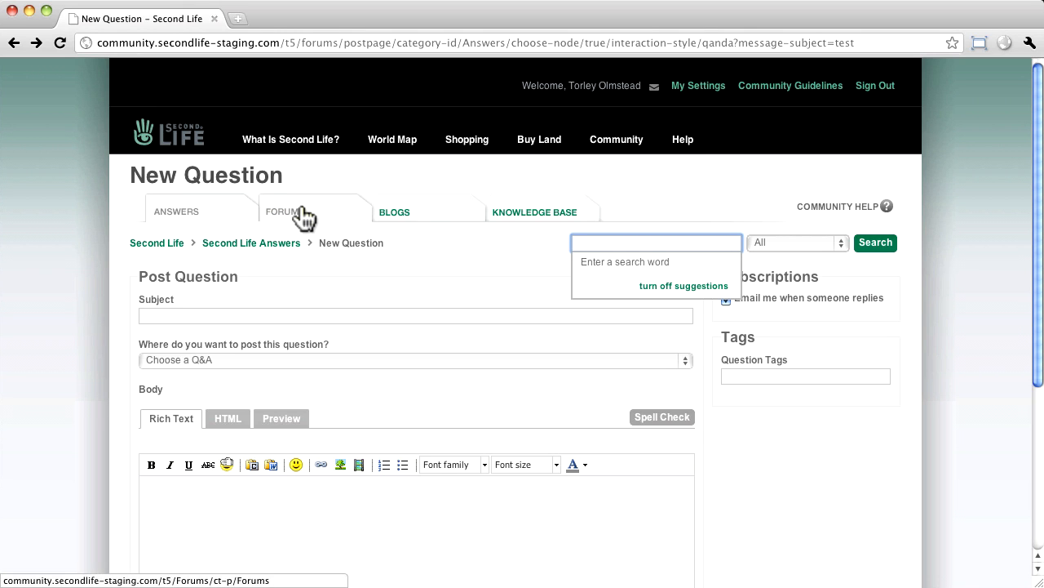
click(536, 212)
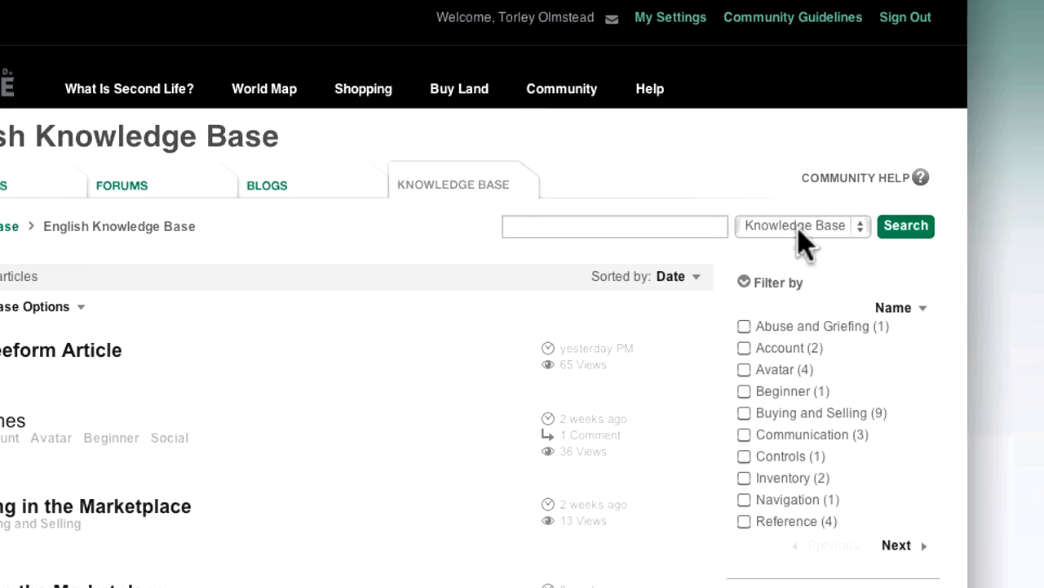
Step: Widen the site search scope to all areas and search for 'ipad'
click(800, 226)
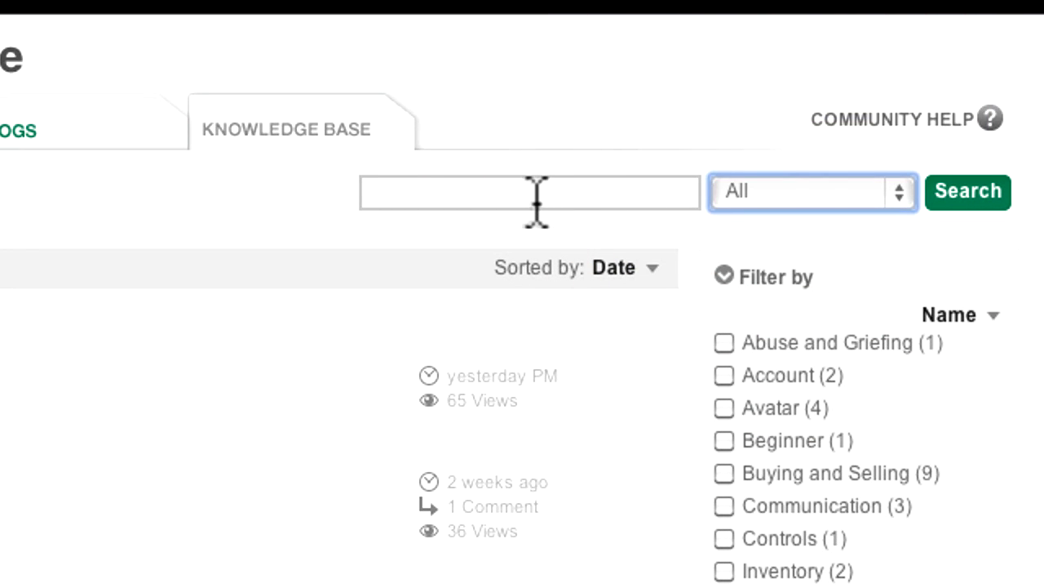
click(528, 192)
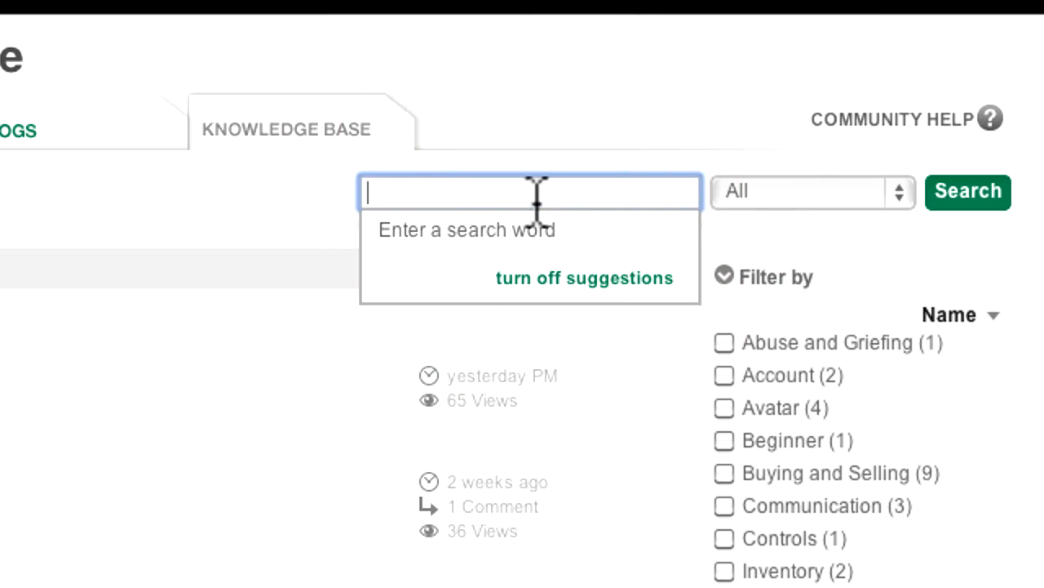
text(ipad)
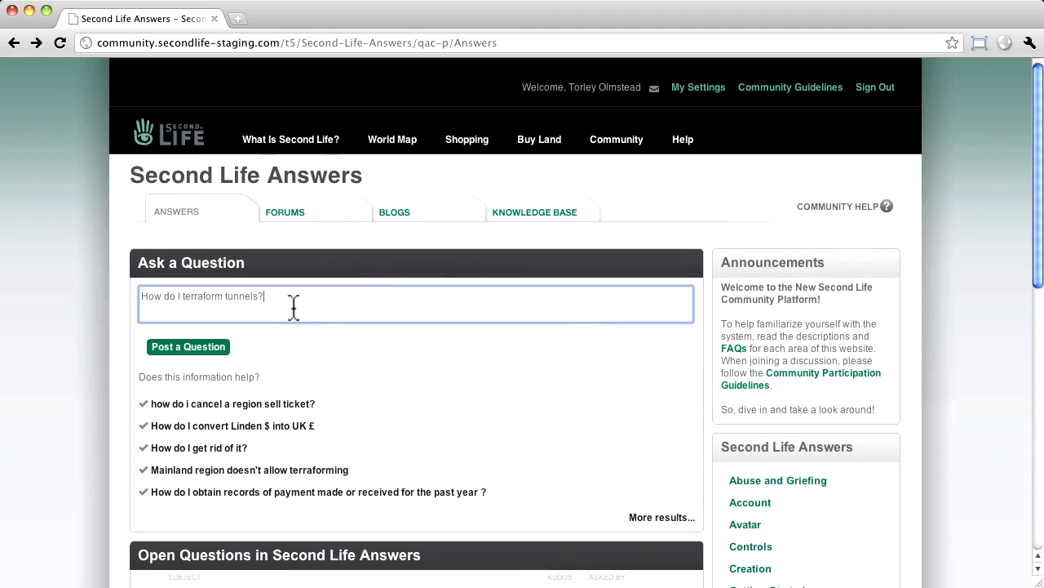
mouse_move(213, 363)
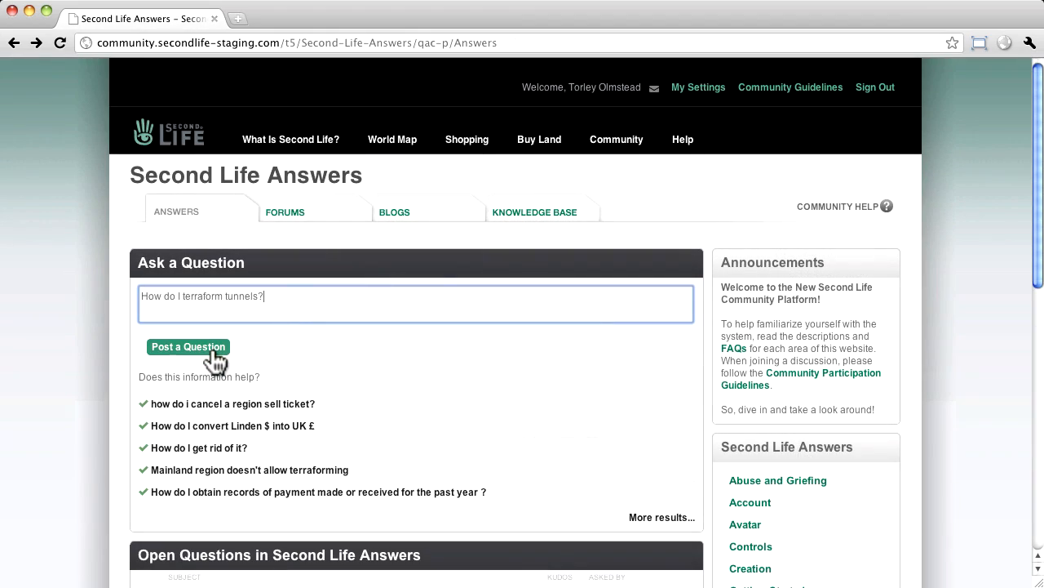
Step: Post 'How do I terraform tunnels?' with its description to the Land Q&A
click(189, 346)
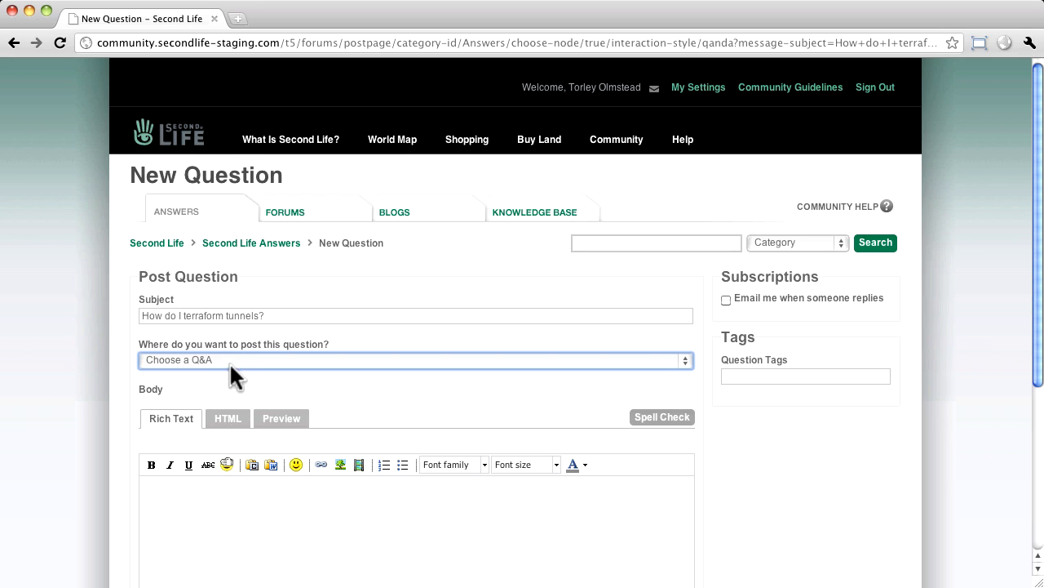
click(417, 361)
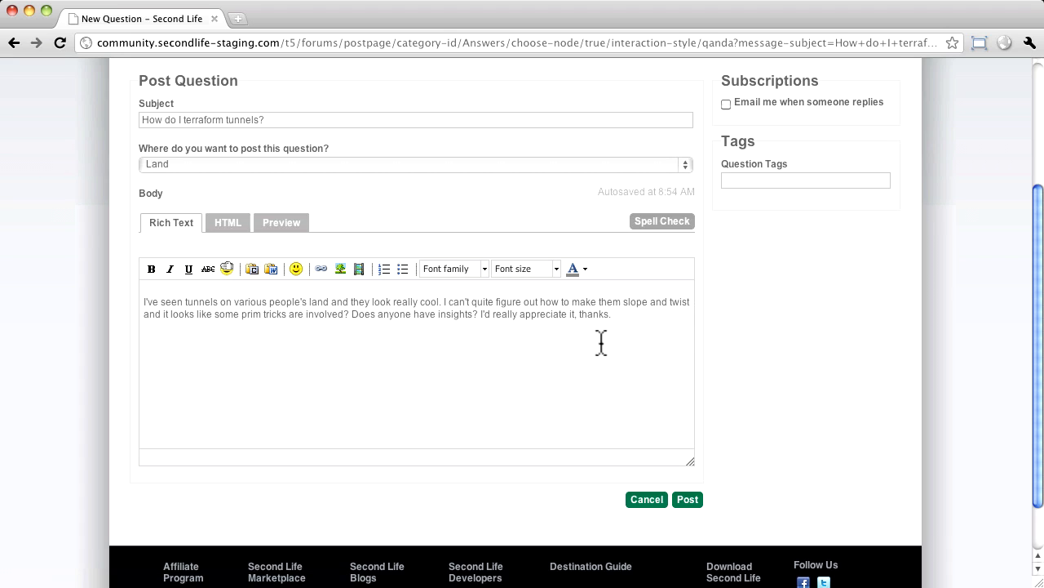
click(687, 499)
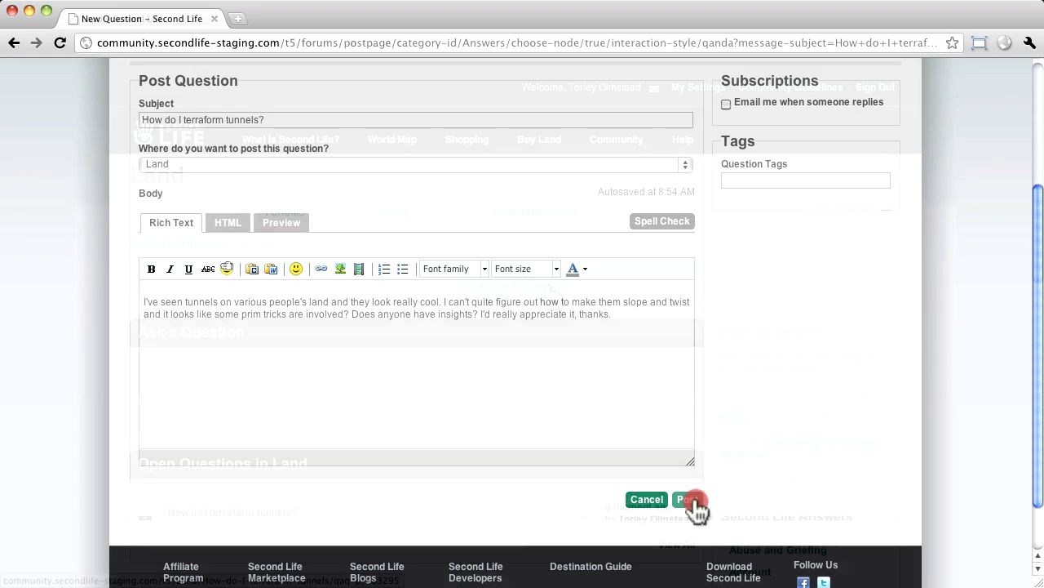
click(689, 499)
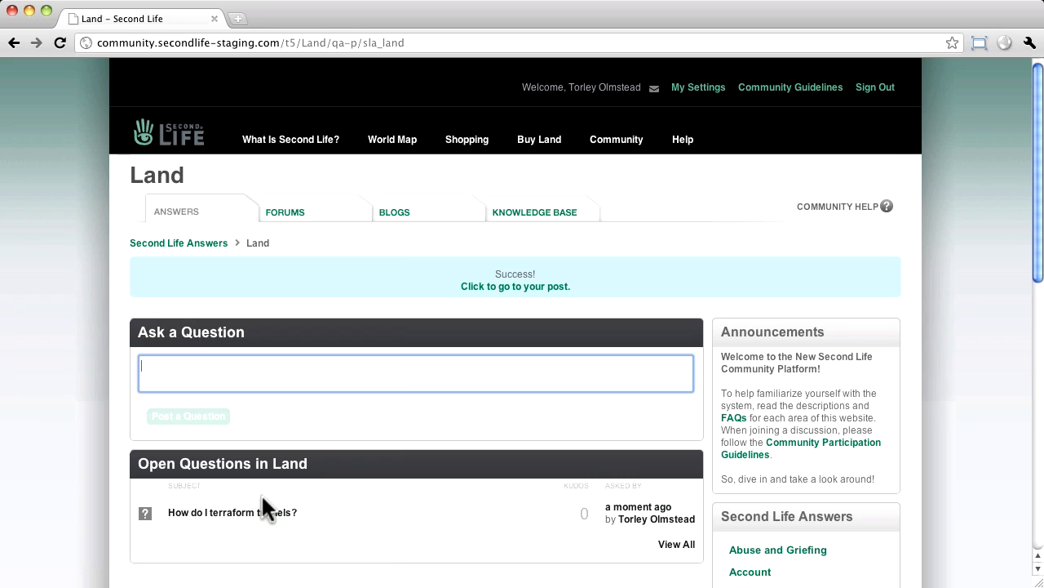
Step: Go to the newly posted terraforming tunnels question
click(515, 285)
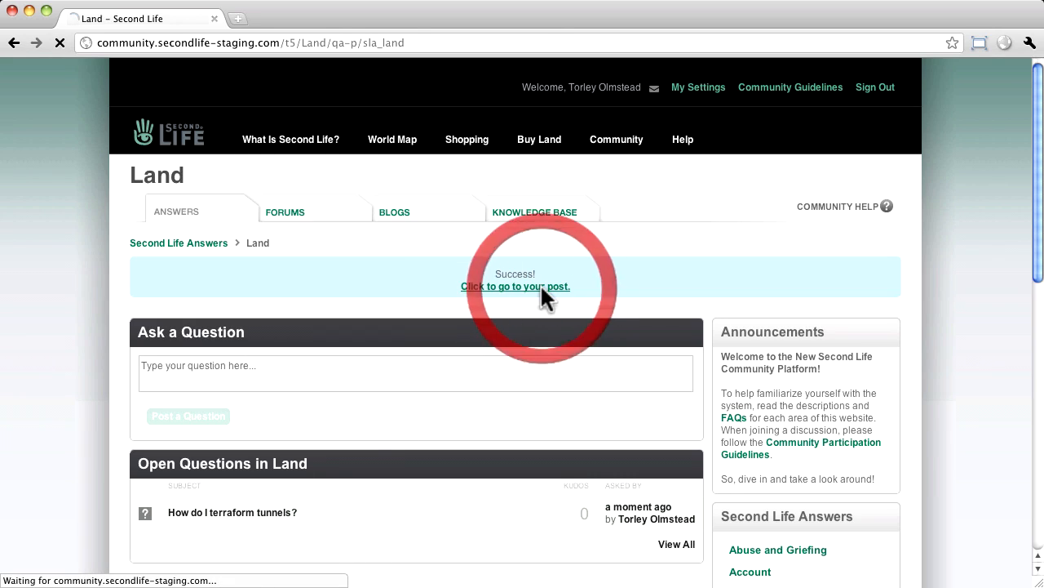
click(515, 287)
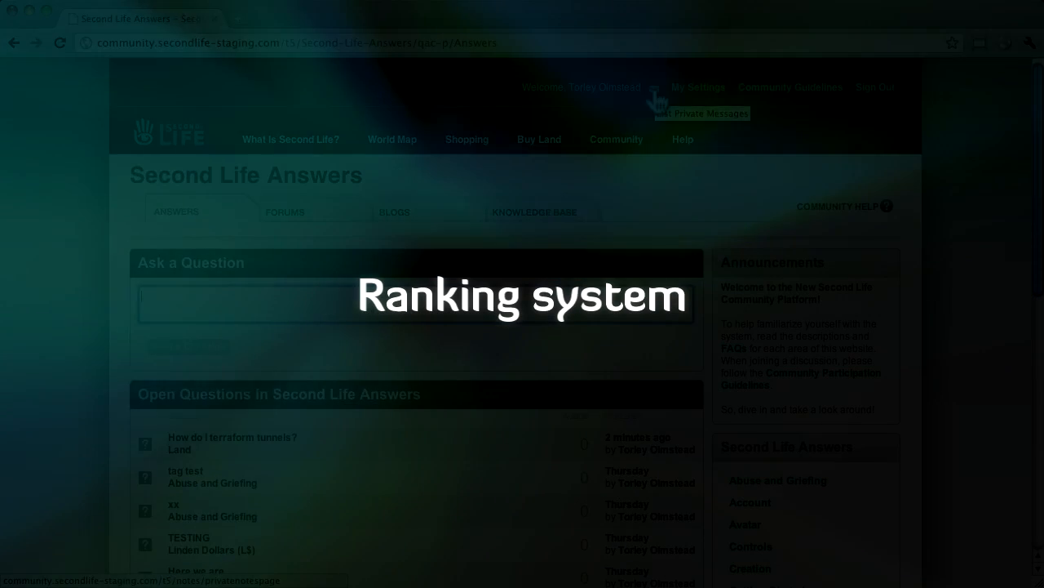
Step: Read the new-rank message in the inbox, browse resolved questions, and reach the English Knowledge Base
click(702, 115)
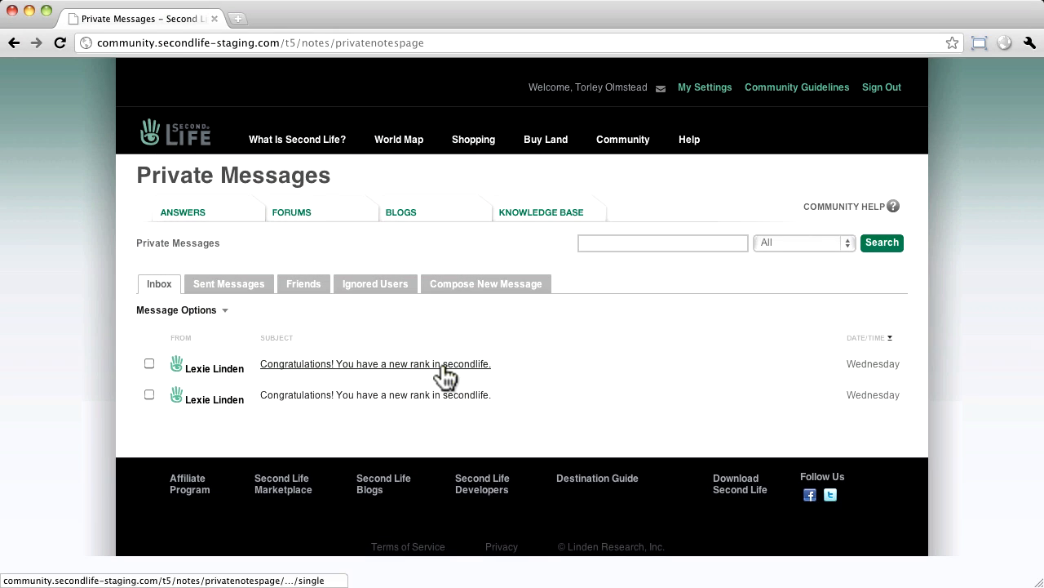
click(375, 362)
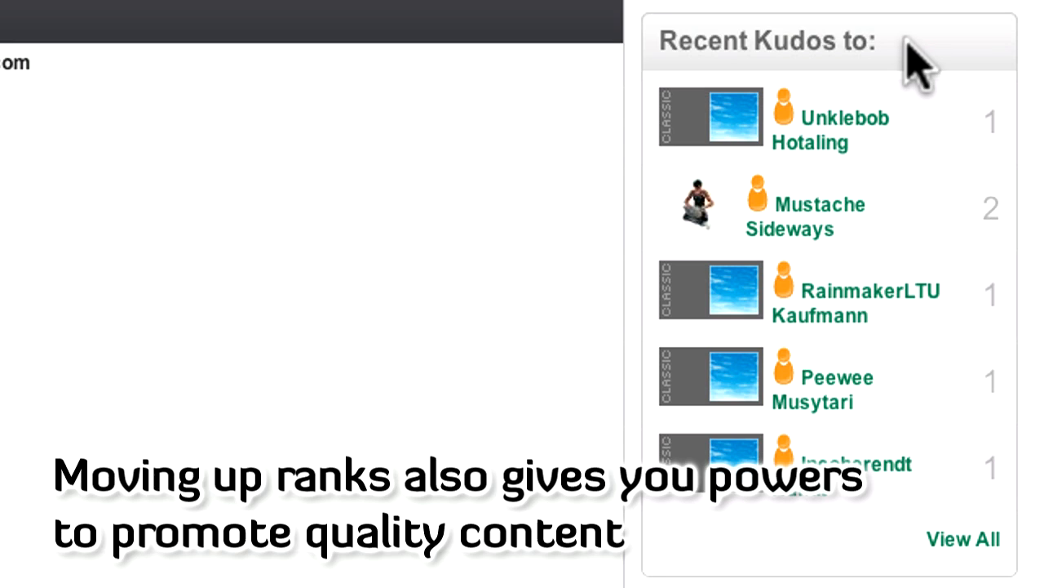
mouse_move(911, 78)
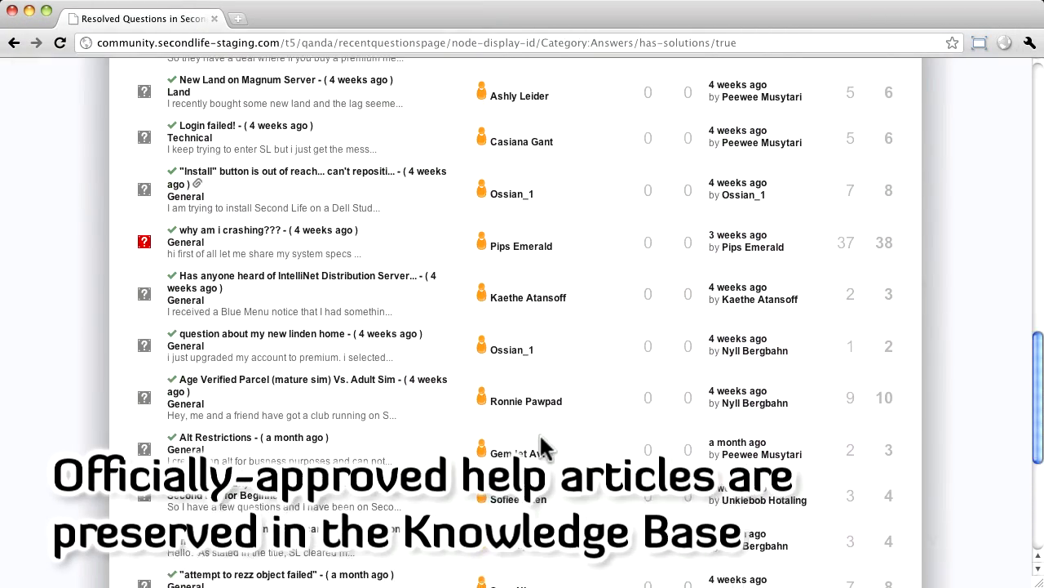
scroll(down, 3)
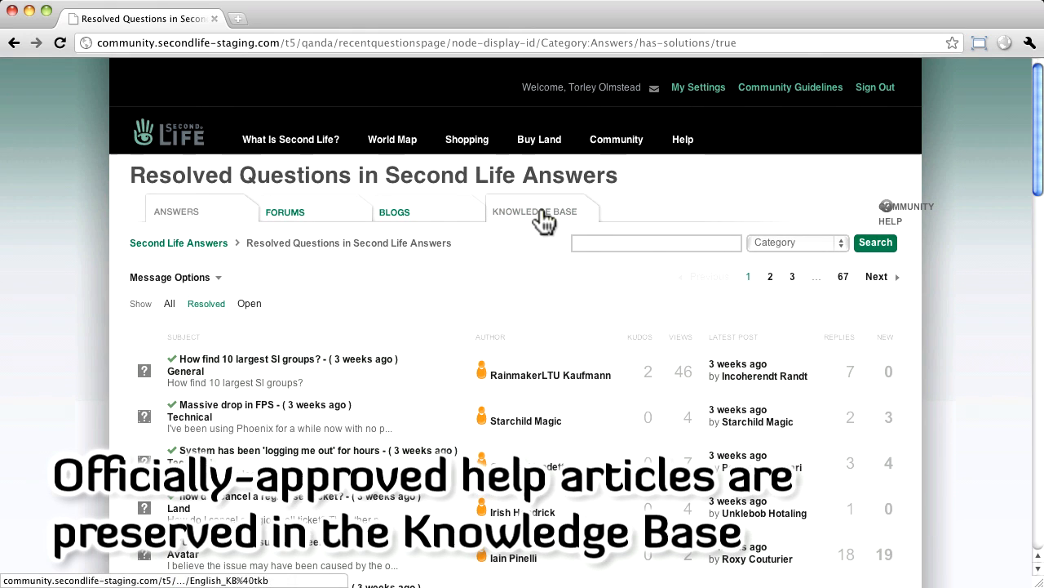
click(535, 212)
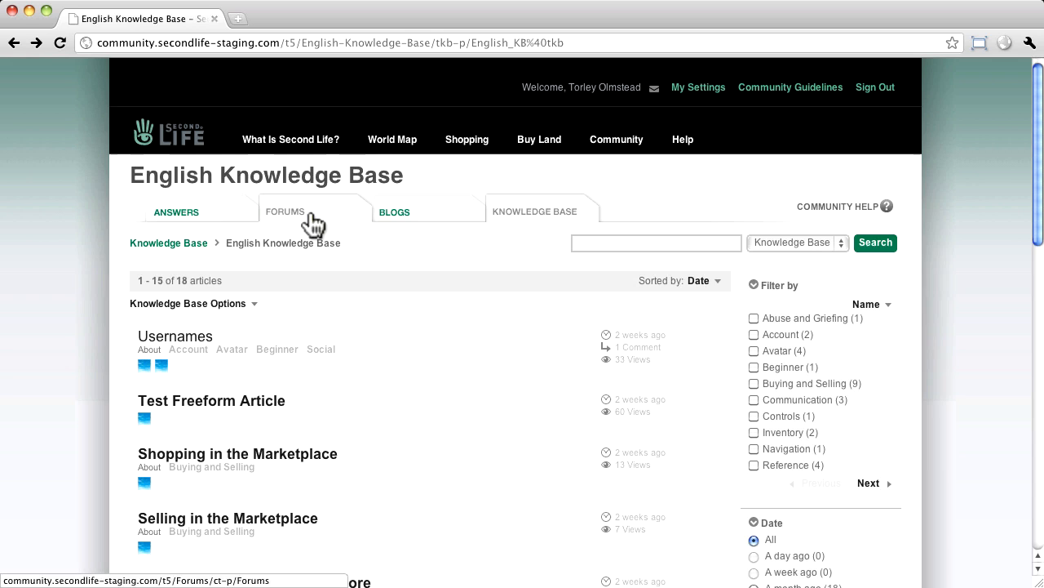
click(284, 212)
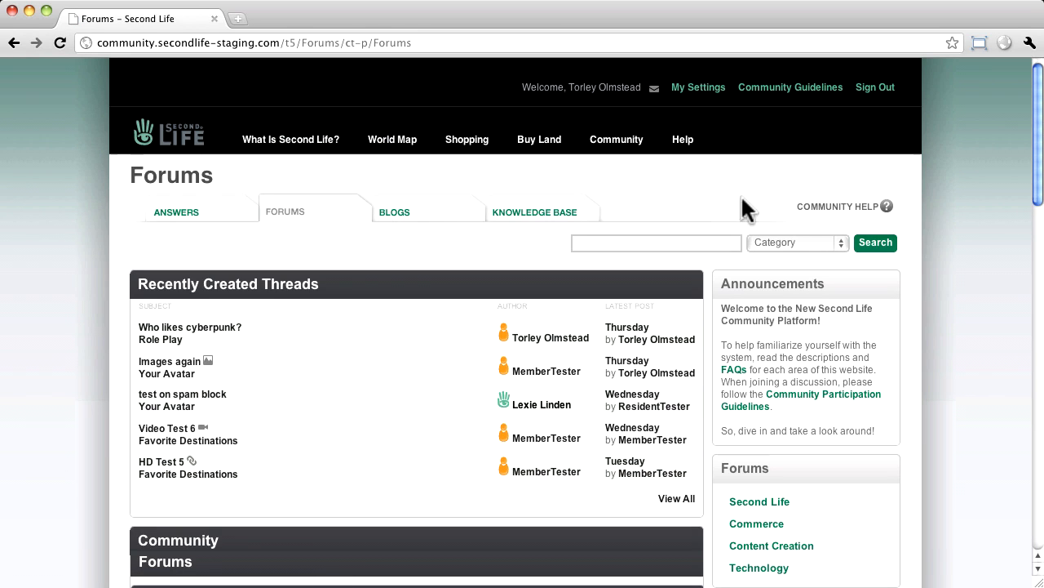
scroll(down, 3)
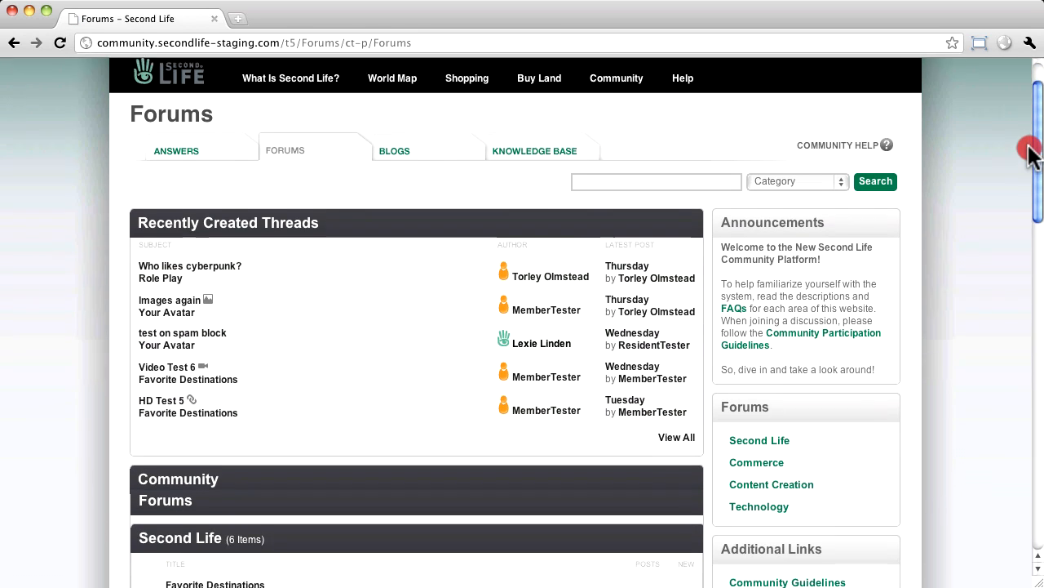
scroll(down, 3)
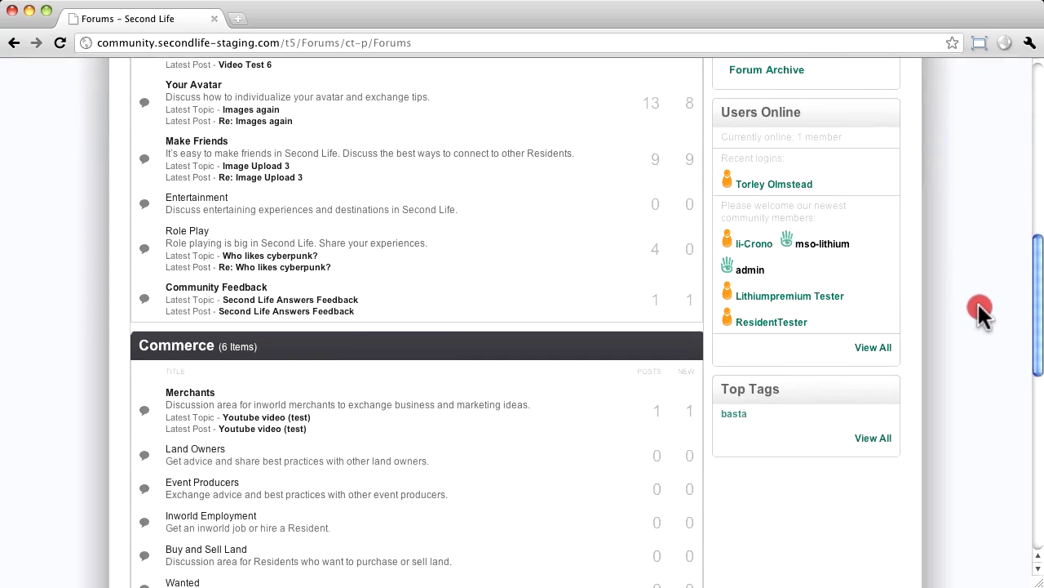
scroll(down, 3)
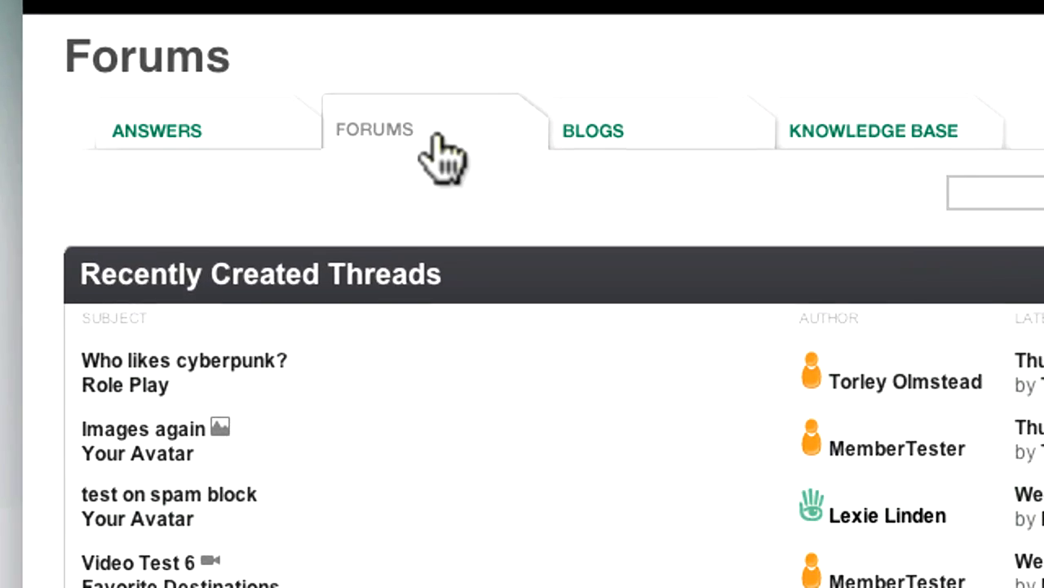
mouse_move(150, 163)
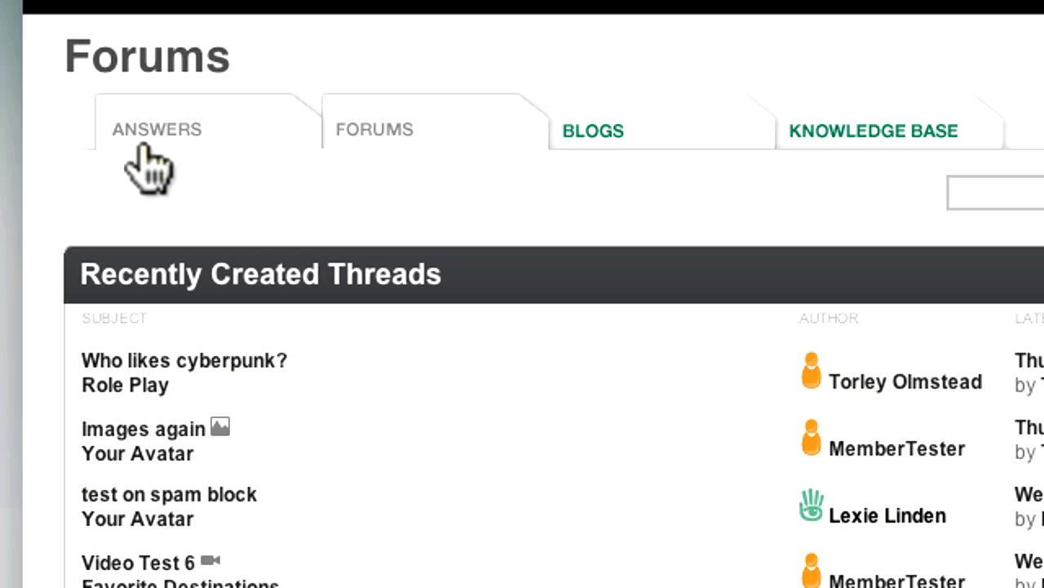
mouse_move(291, 150)
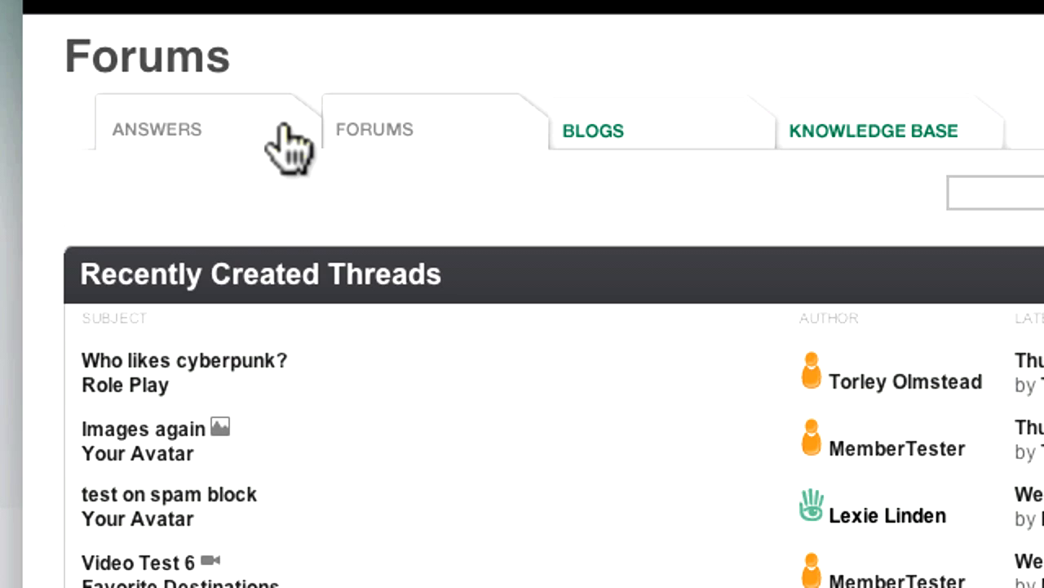
mouse_move(183, 155)
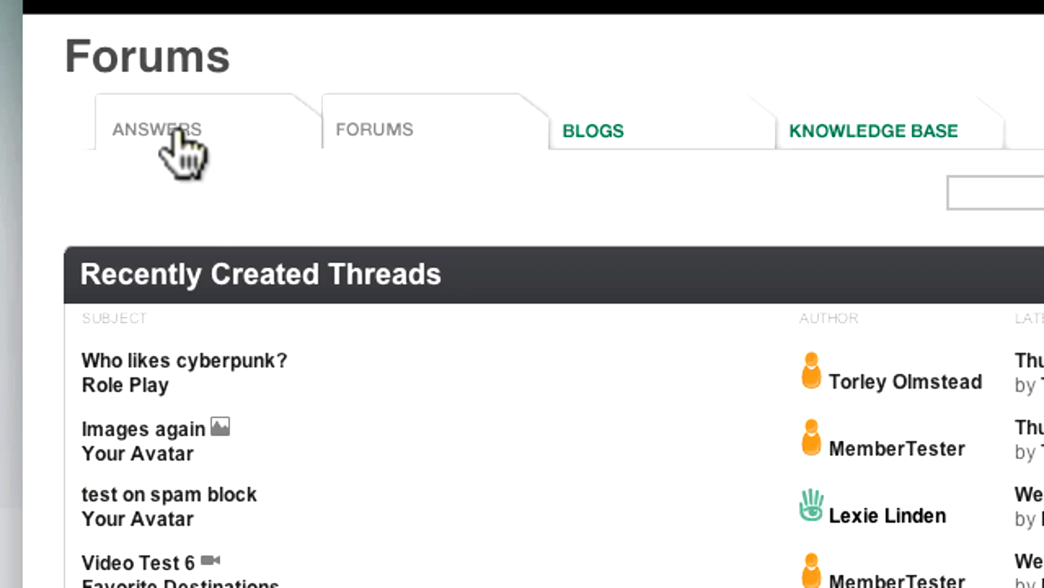
mouse_move(441, 147)
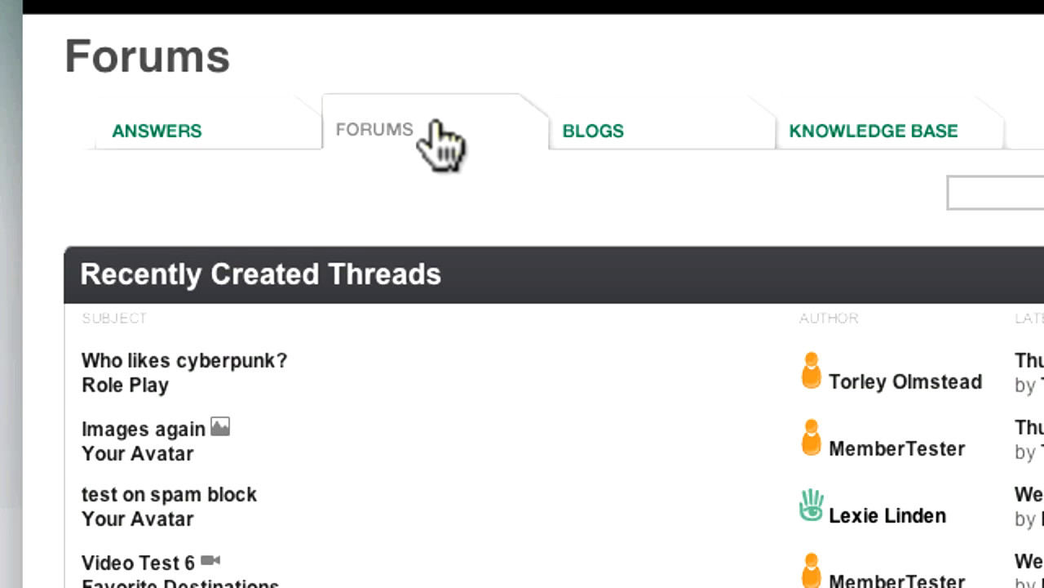
mouse_move(416, 355)
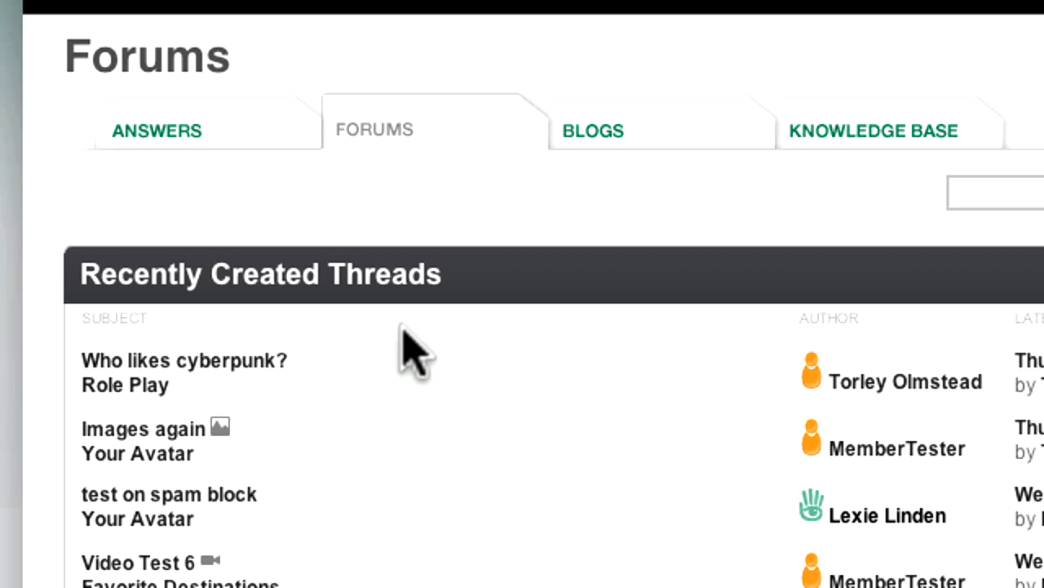
mouse_move(416, 400)
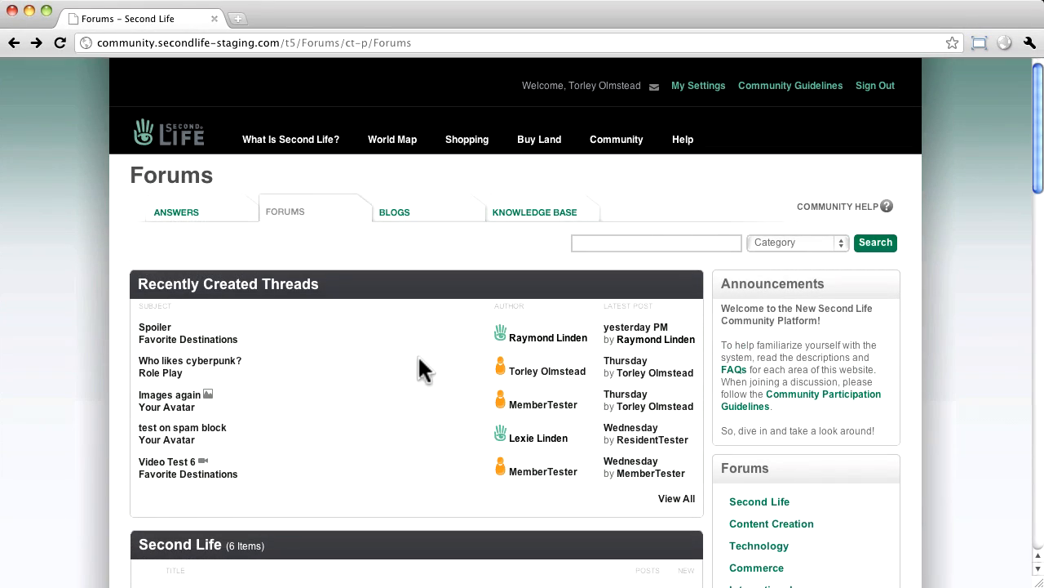
mouse_move(411, 369)
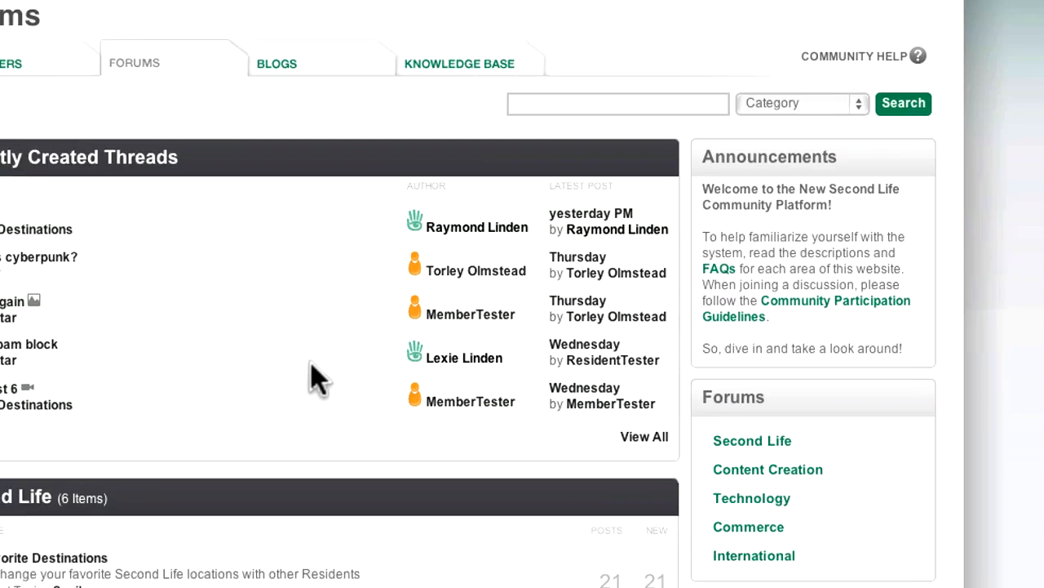
scroll(down, 3)
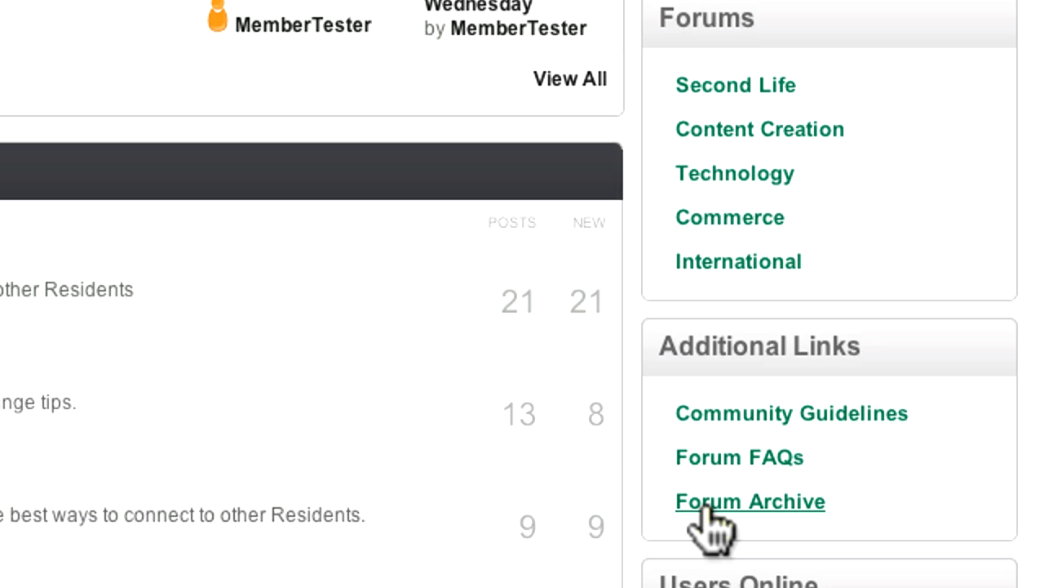
click(751, 501)
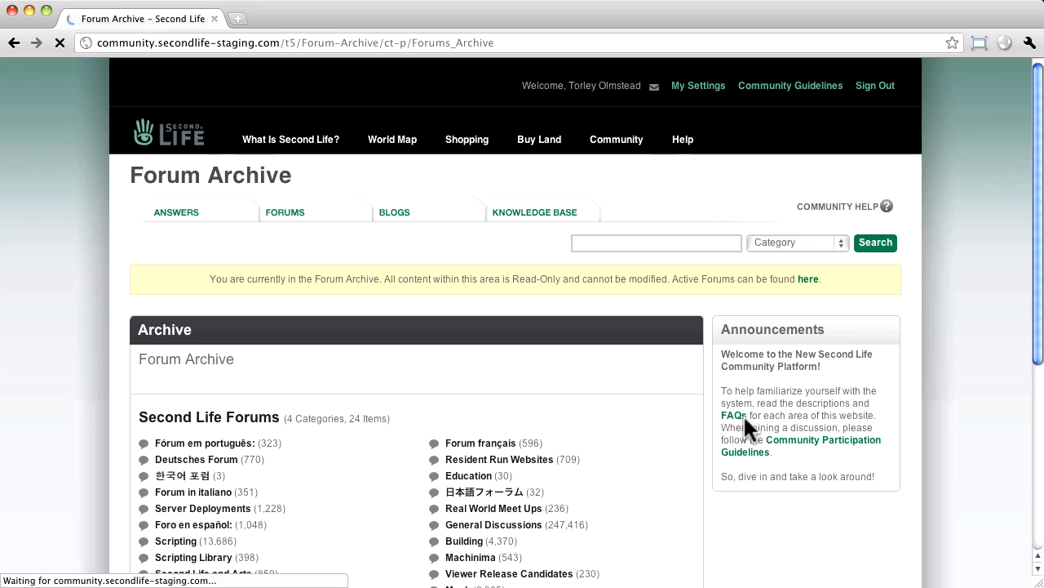
scroll(down, 3)
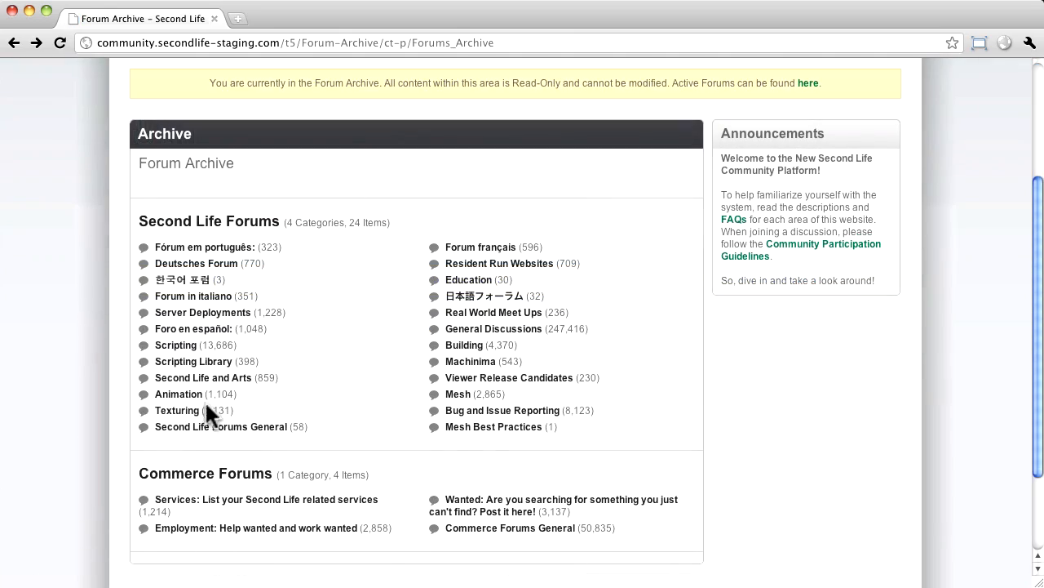
click(176, 411)
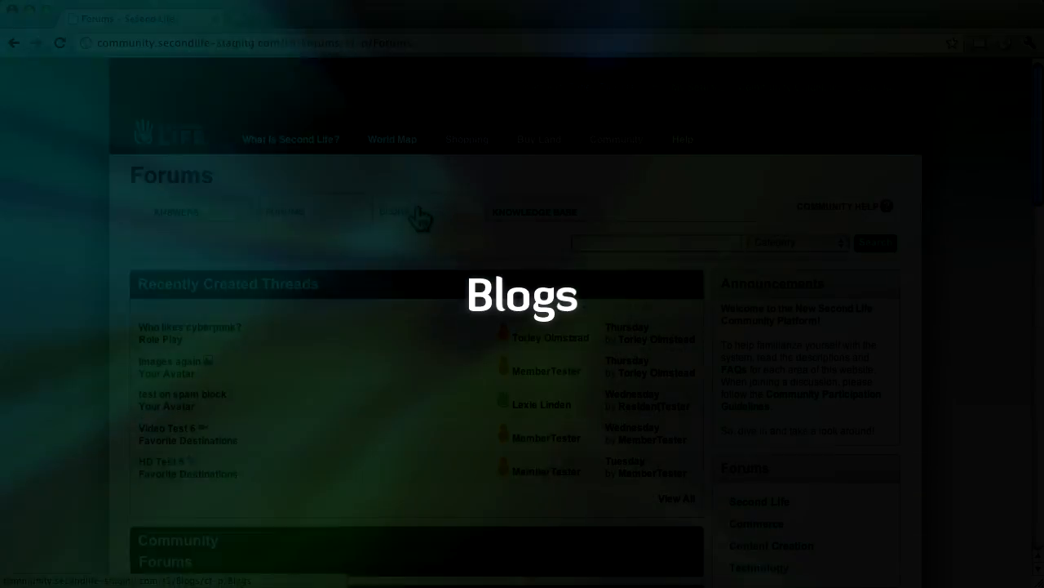
Step: Browse the Blogs featured posts and view the share options on the Q4 2010 economy article
click(395, 212)
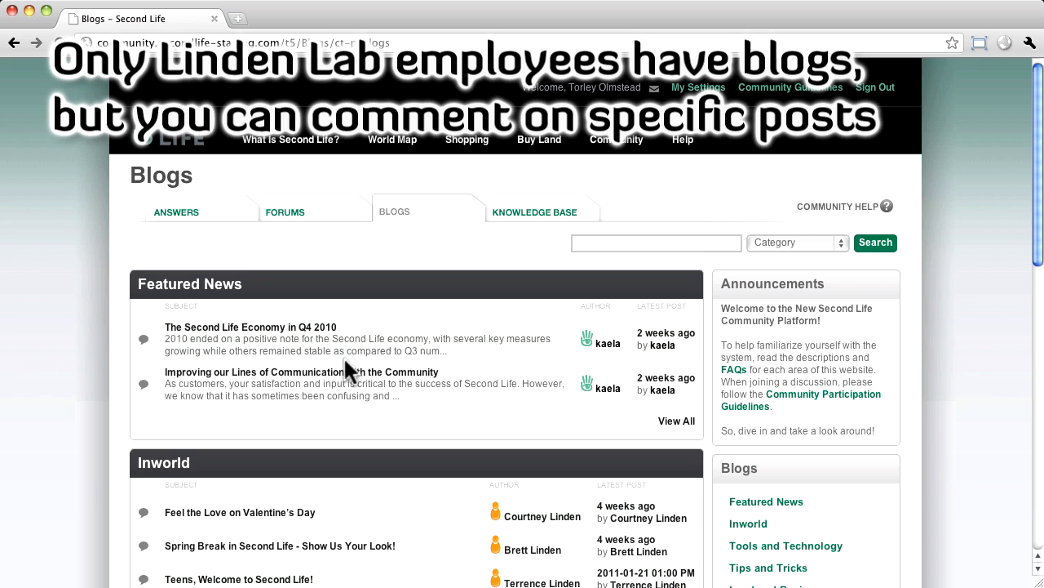
scroll(down, 3)
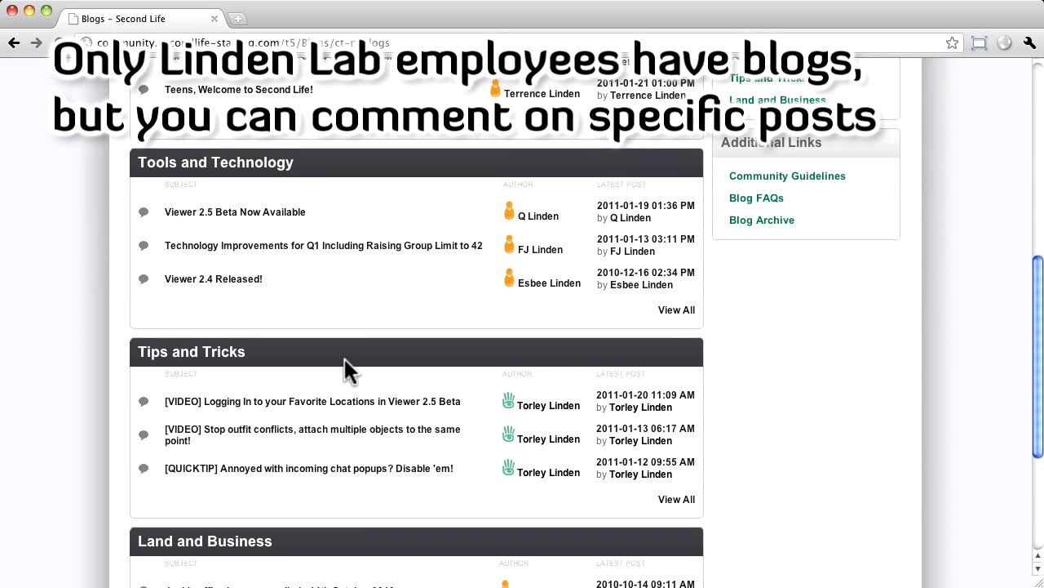
scroll(down, 3)
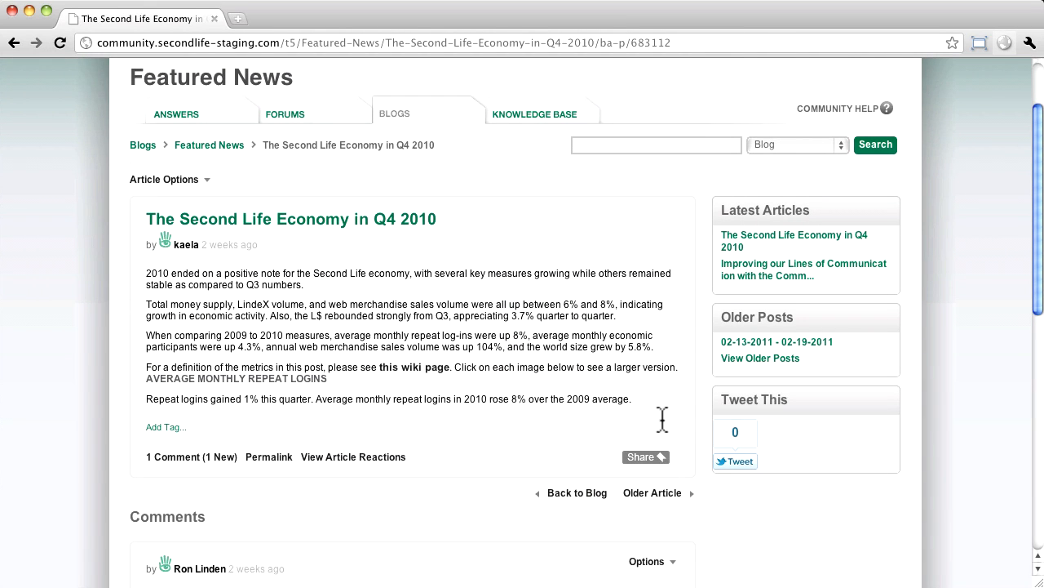
mouse_move(245, 290)
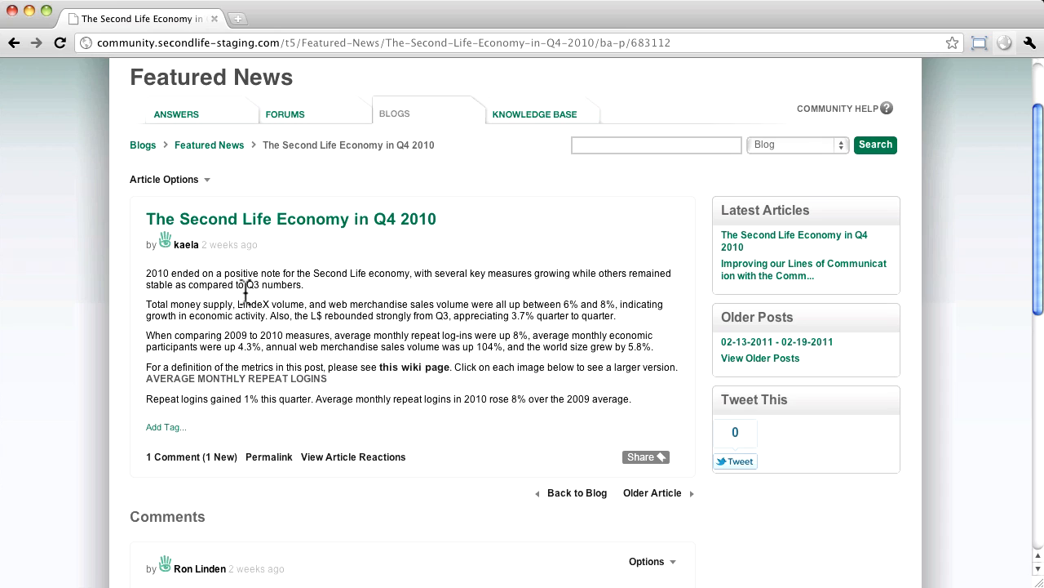
mouse_move(536, 114)
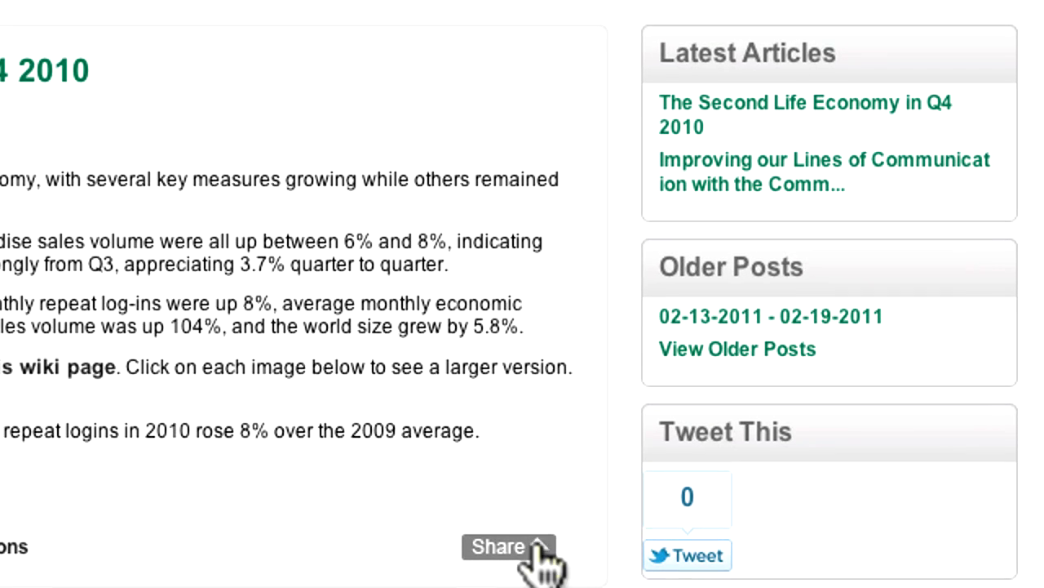
click(509, 545)
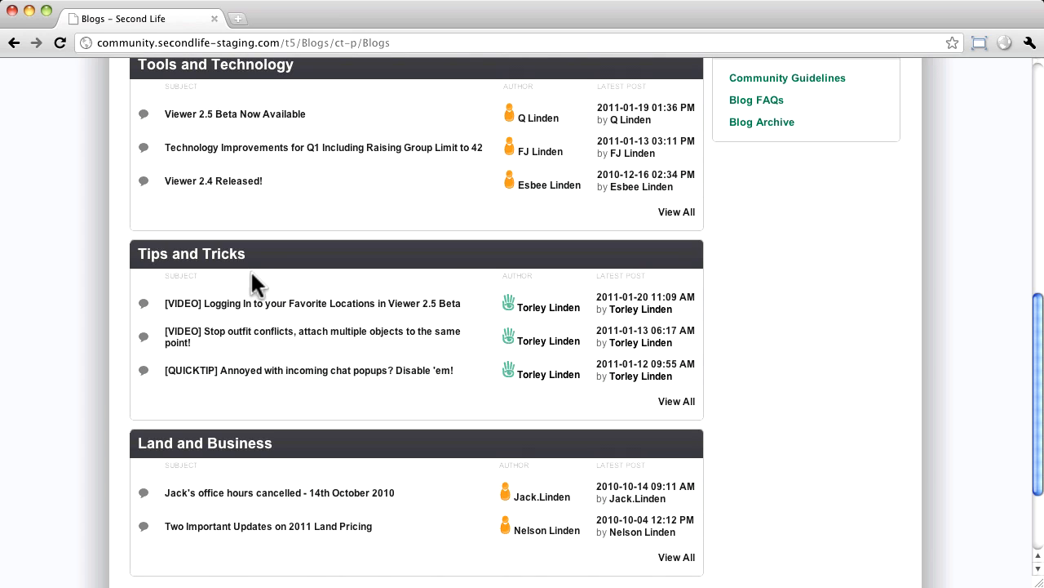
mouse_move(251, 284)
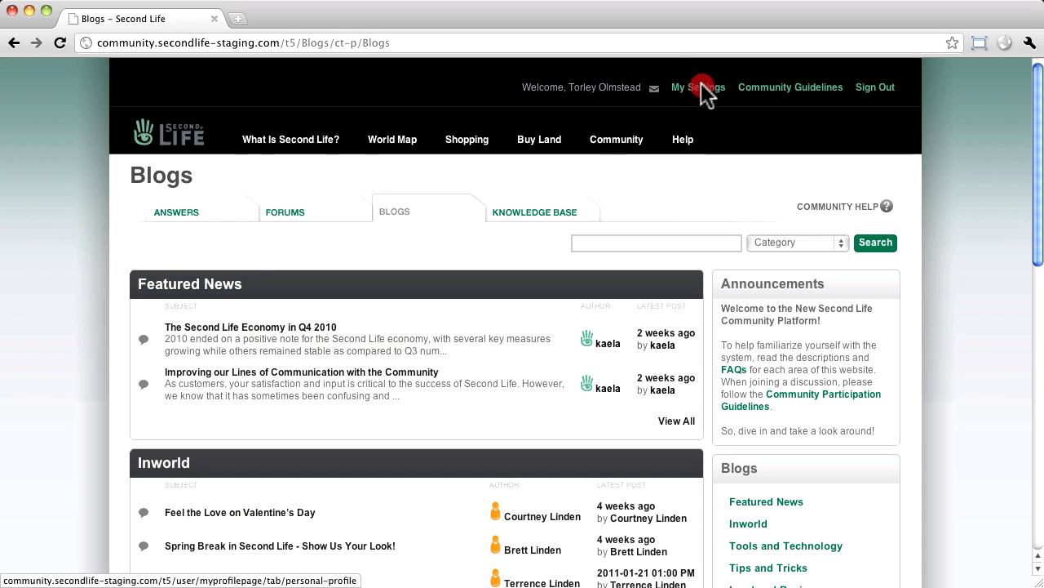
click(699, 88)
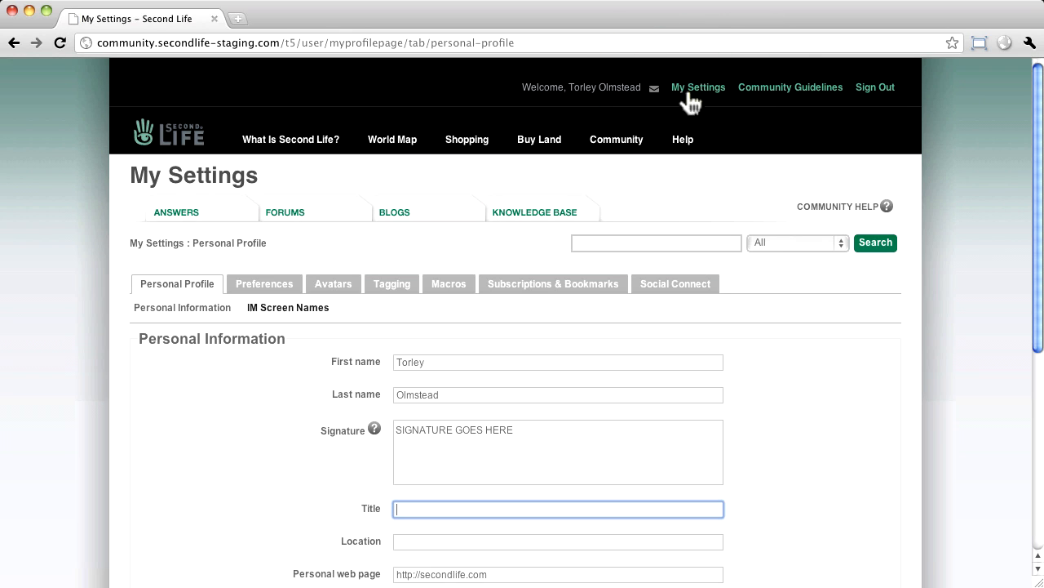
Step: Save the Display preferences for posts, emoticons, text size and dates in My Settings
click(264, 284)
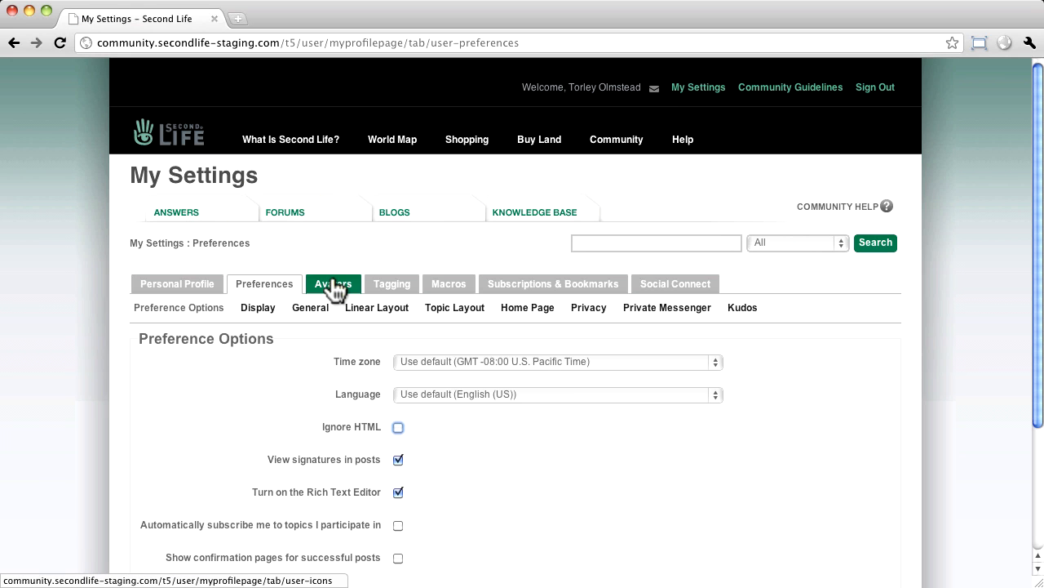
mouse_move(265, 284)
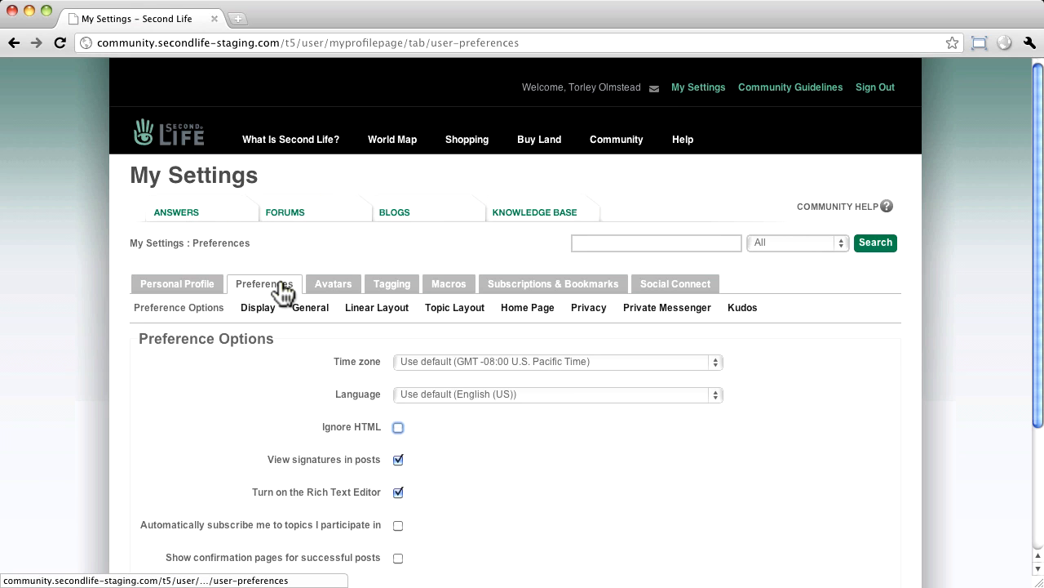
mouse_move(351, 323)
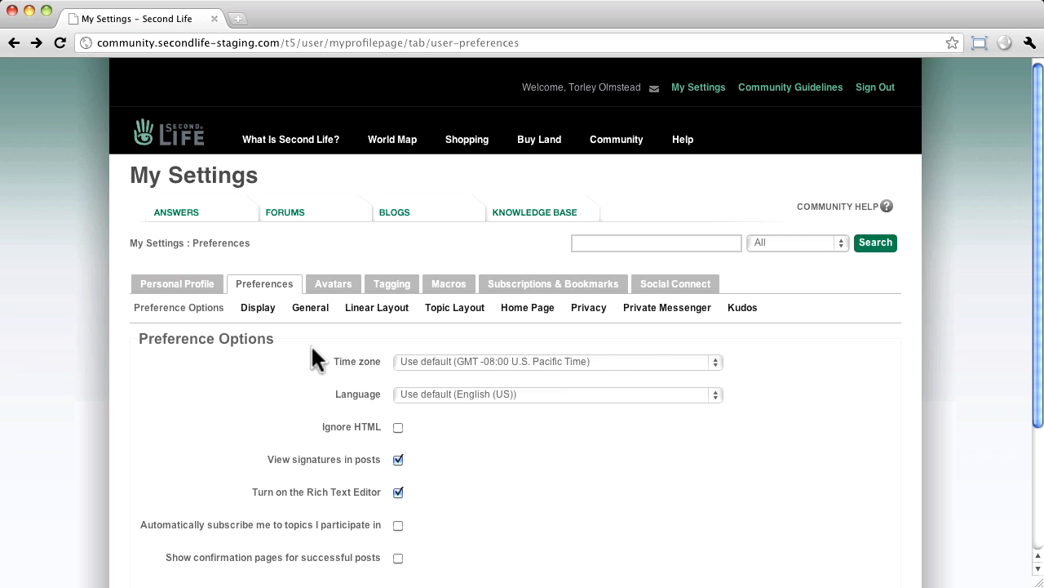
mouse_move(258, 307)
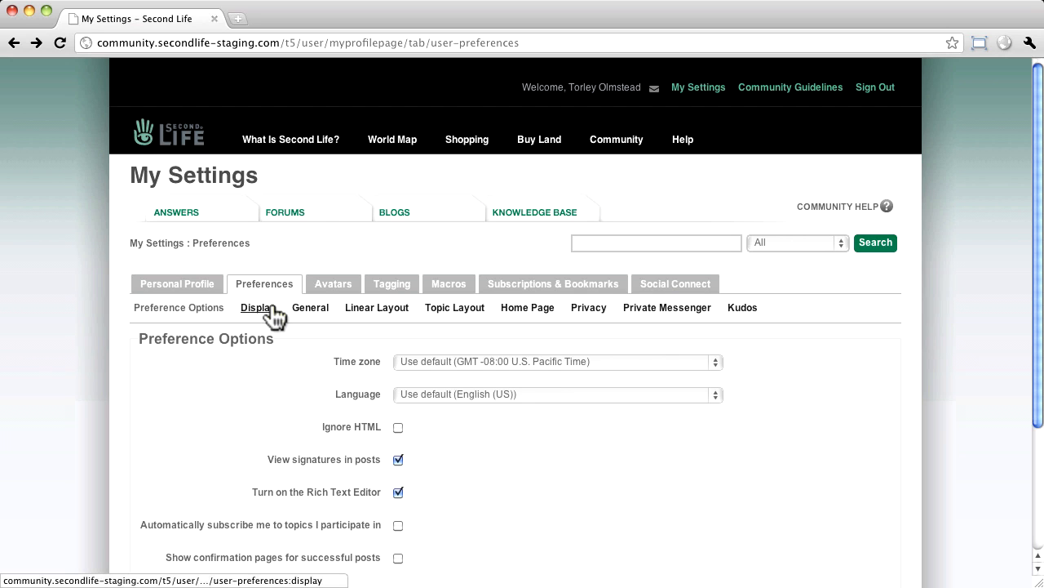
click(258, 306)
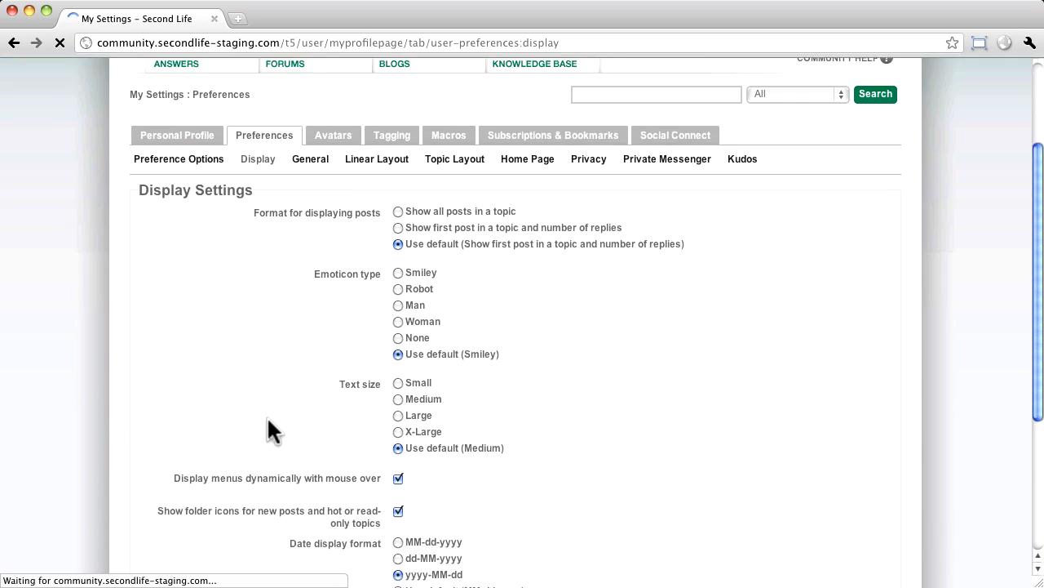
scroll(down, 3)
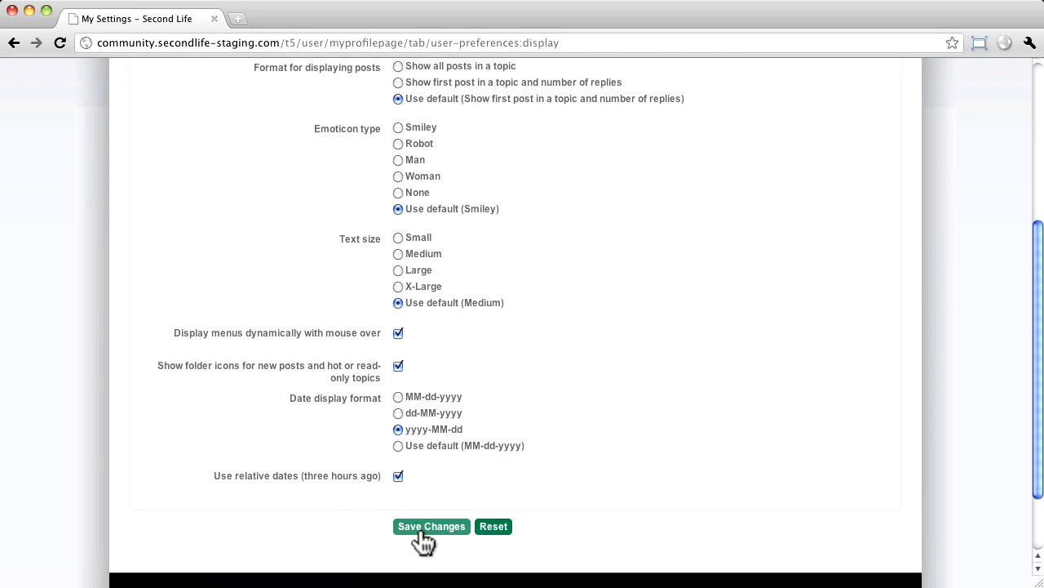
click(431, 525)
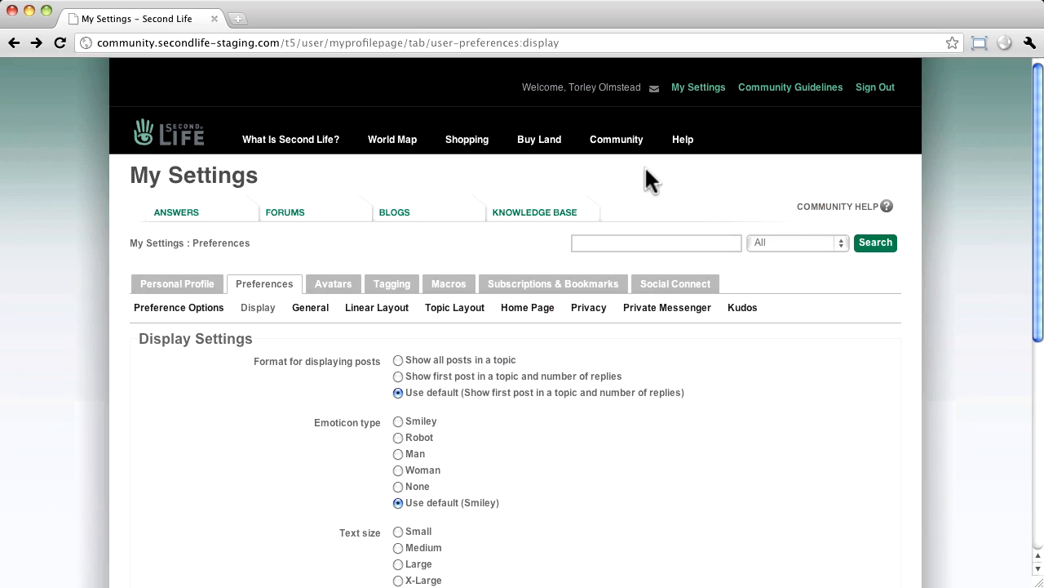
mouse_move(608, 98)
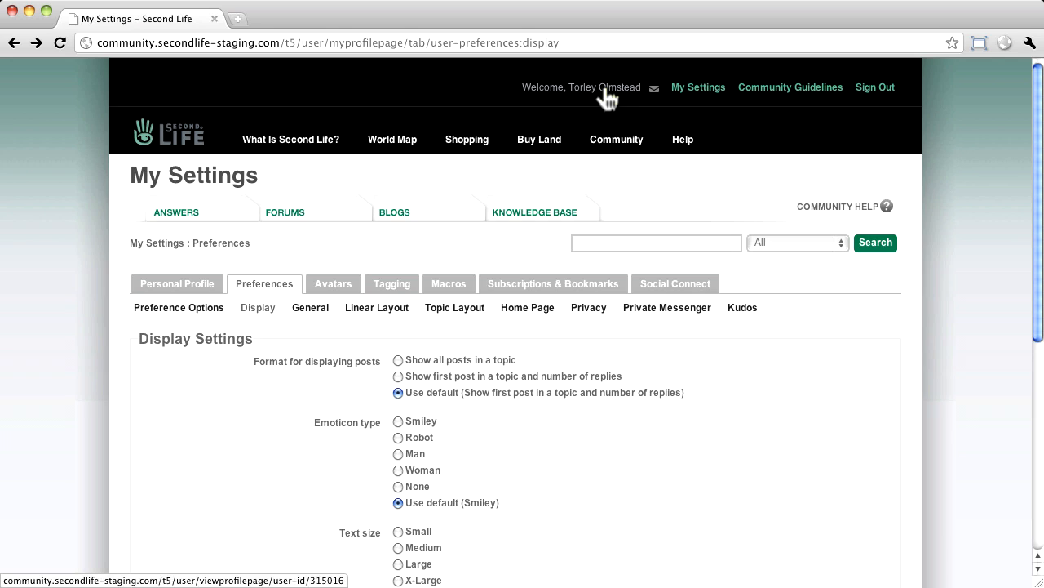
mouse_move(610, 96)
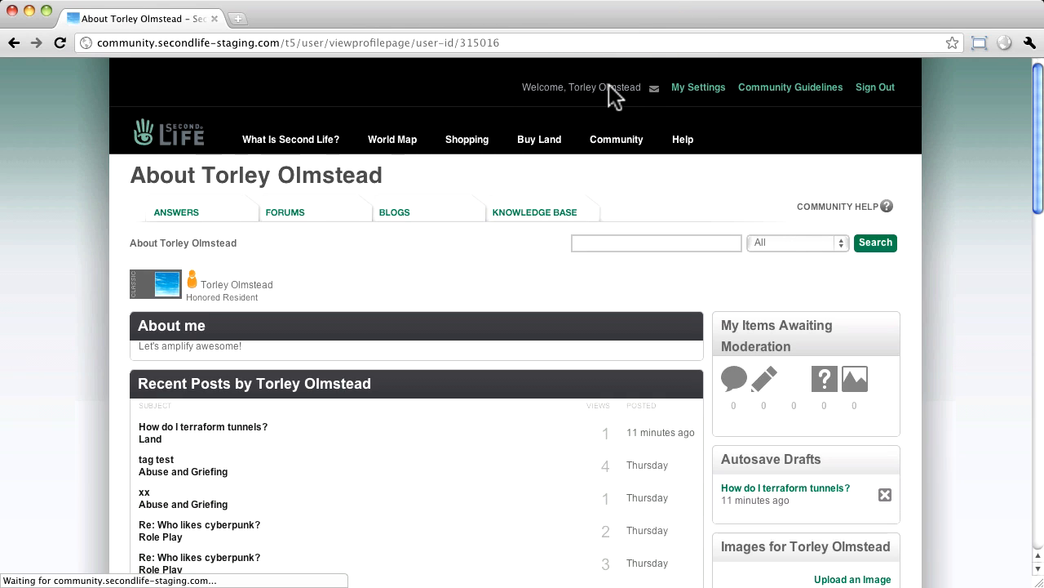
Step: Reach the Image Upload form from the Images area of the profile page
scroll(down, 3)
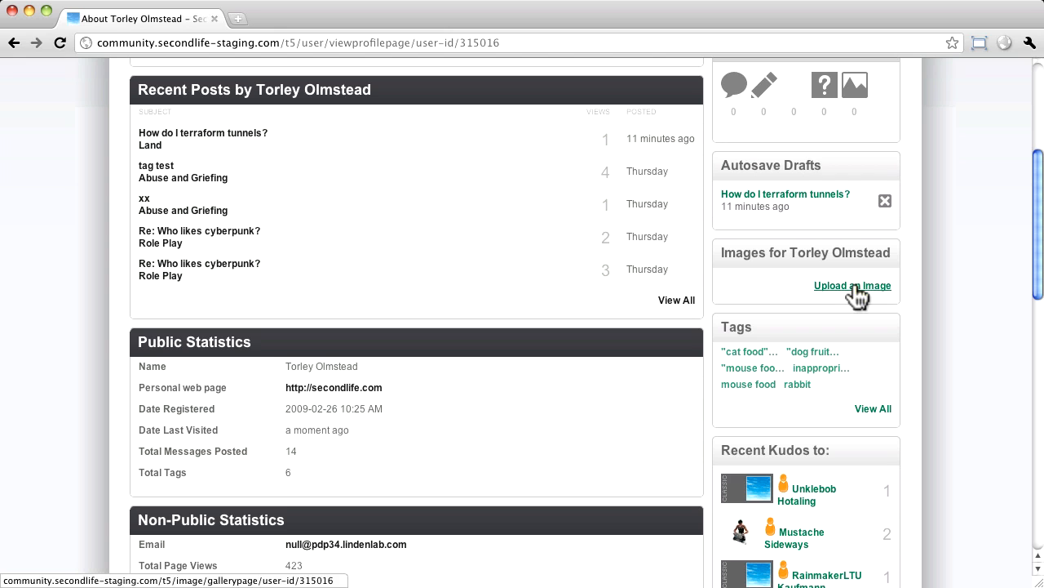
click(852, 286)
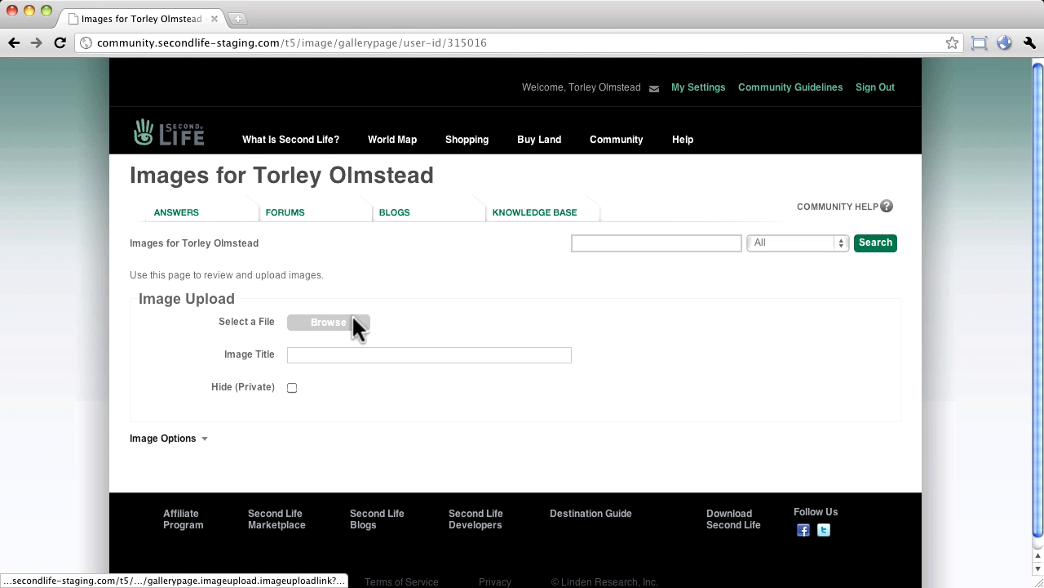
Step: Choose the watermelon meme PNG and save it to the image gallery
click(330, 321)
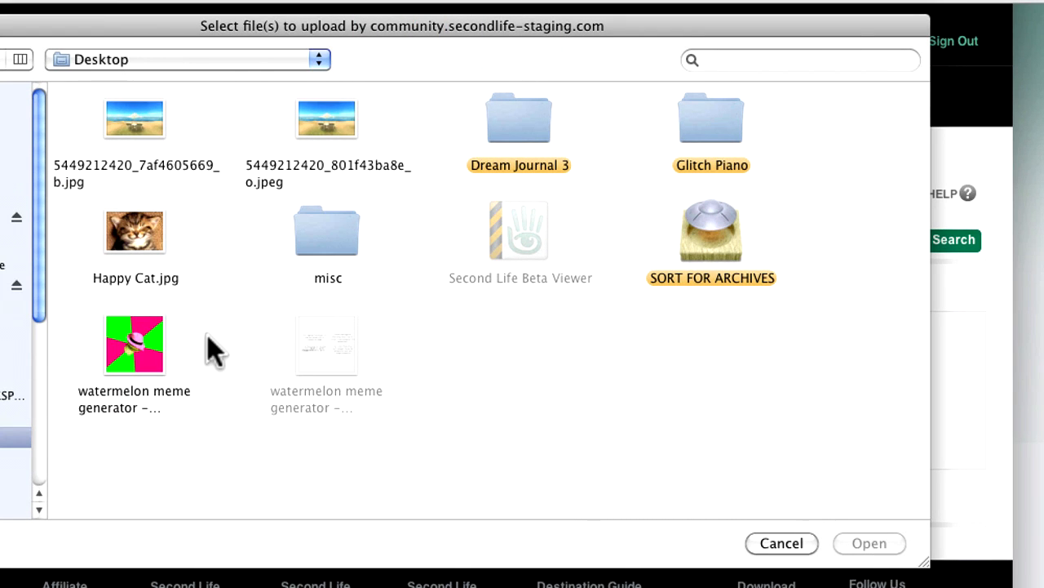
click(134, 343)
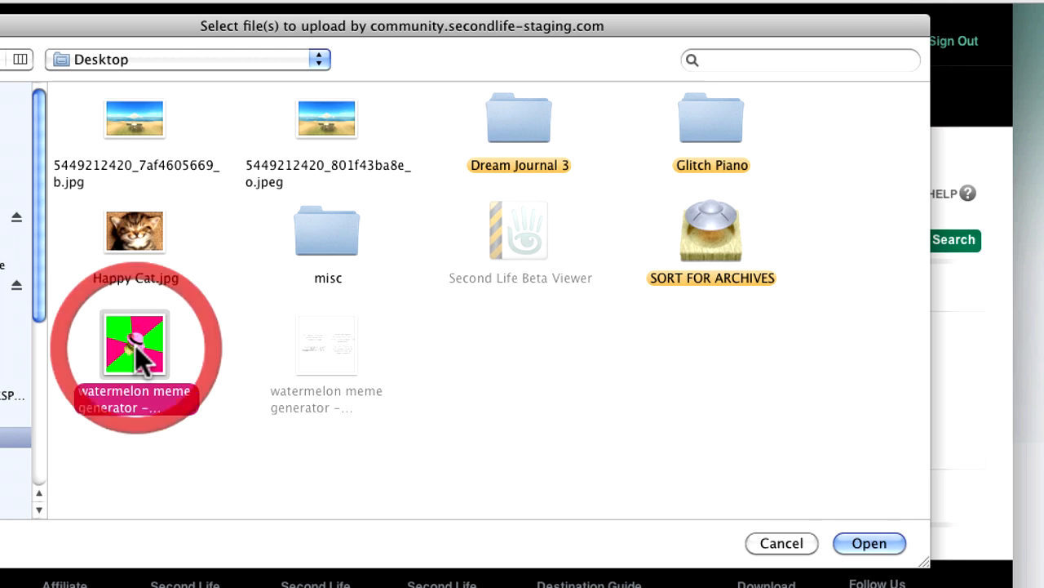
click(135, 344)
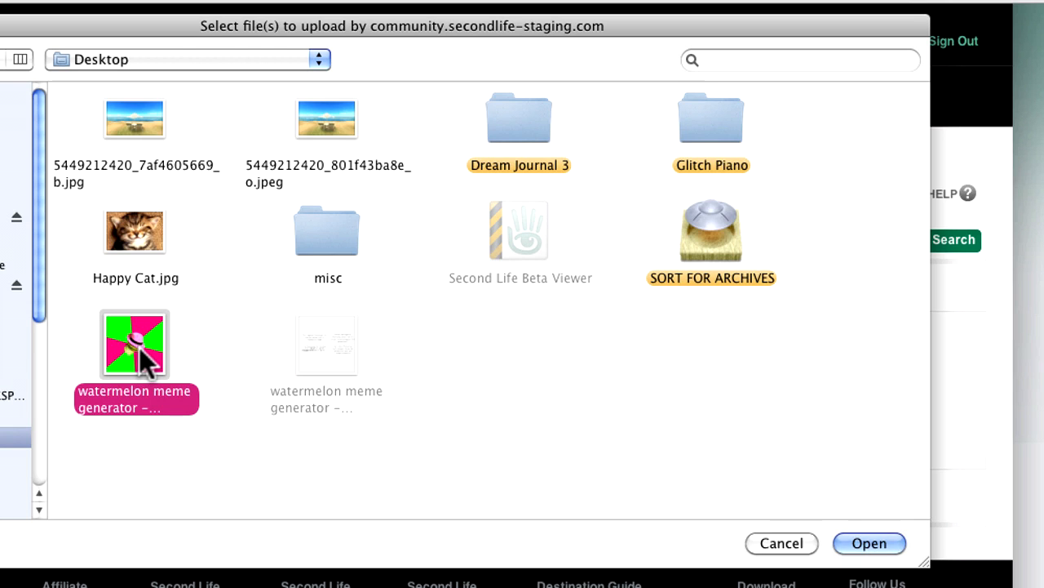
click(868, 542)
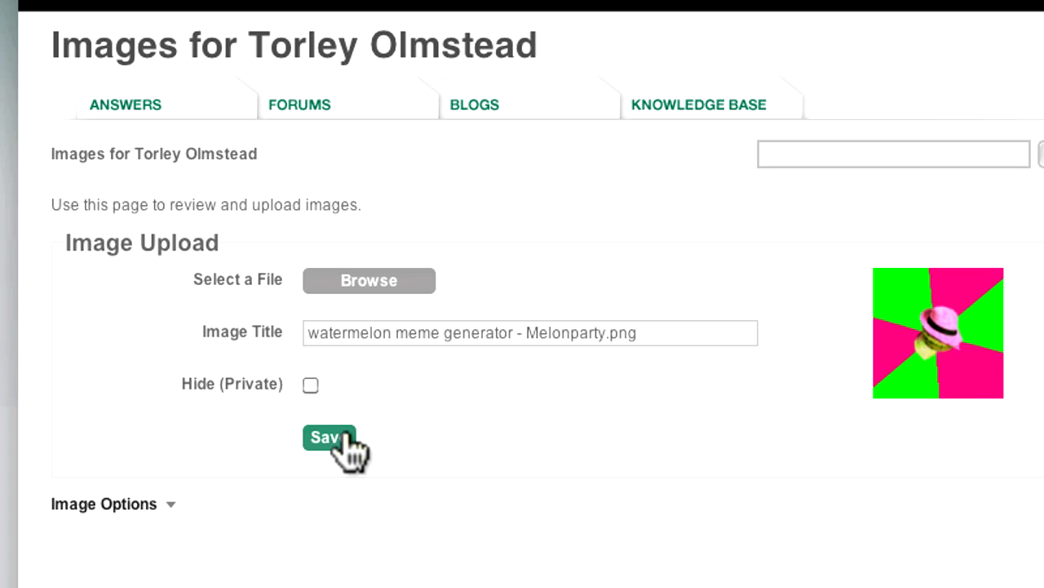
click(328, 438)
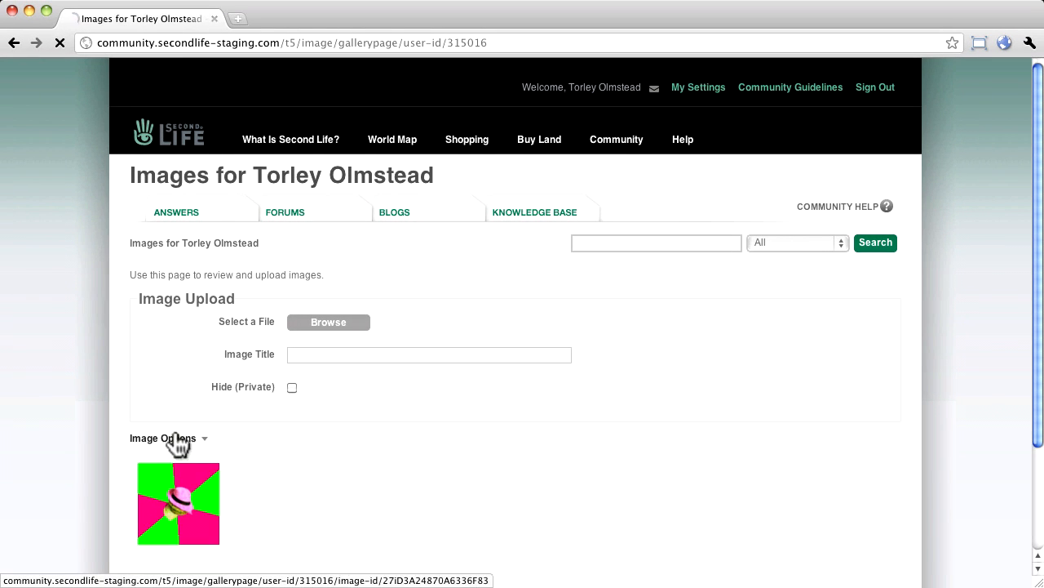
mouse_move(248, 466)
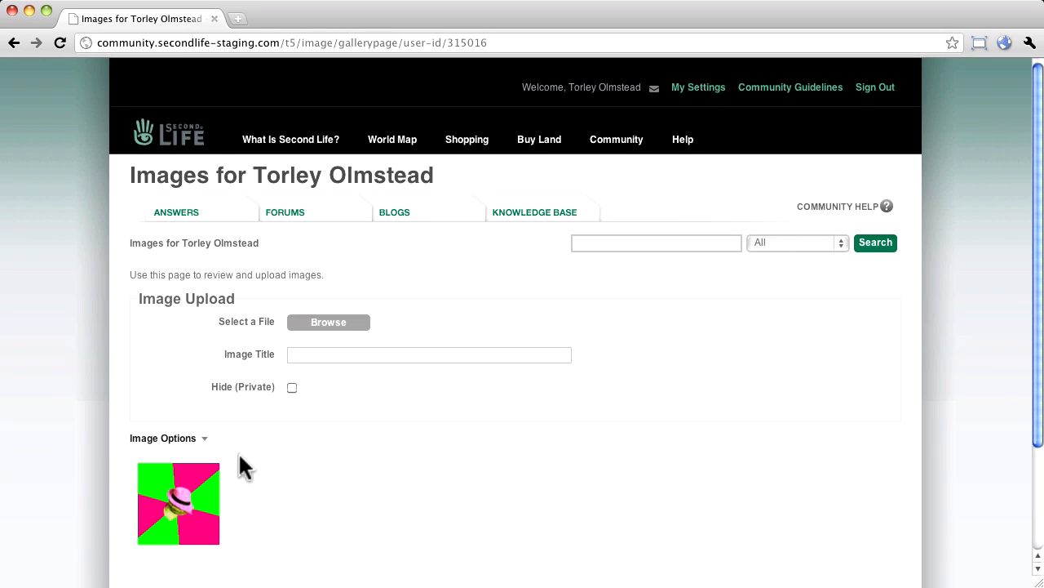
click(698, 88)
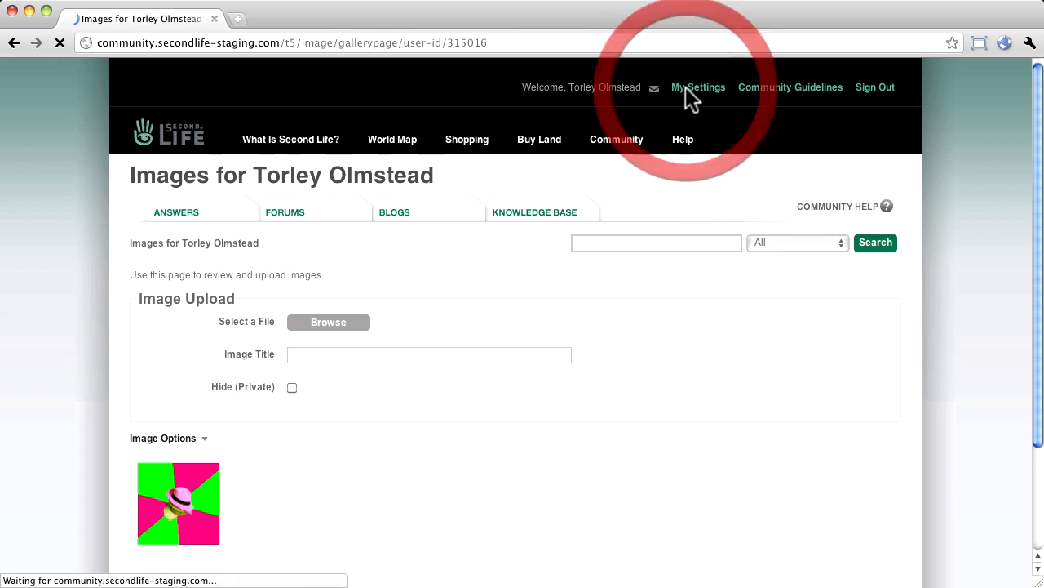
Step: Set the uploaded watermelon image as the profile avatar from Avatars > From Uploaded Images
click(698, 86)
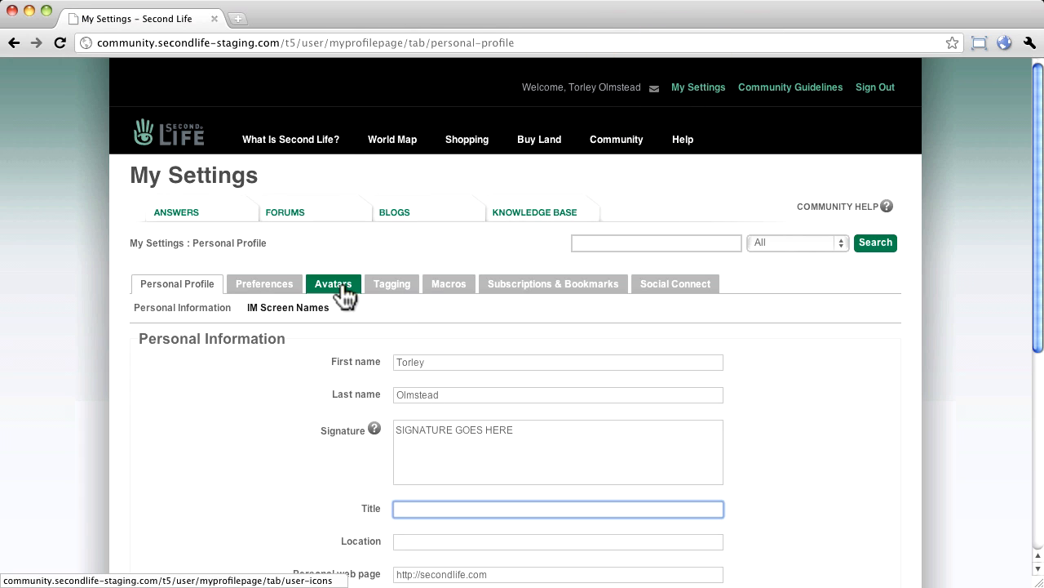
click(333, 284)
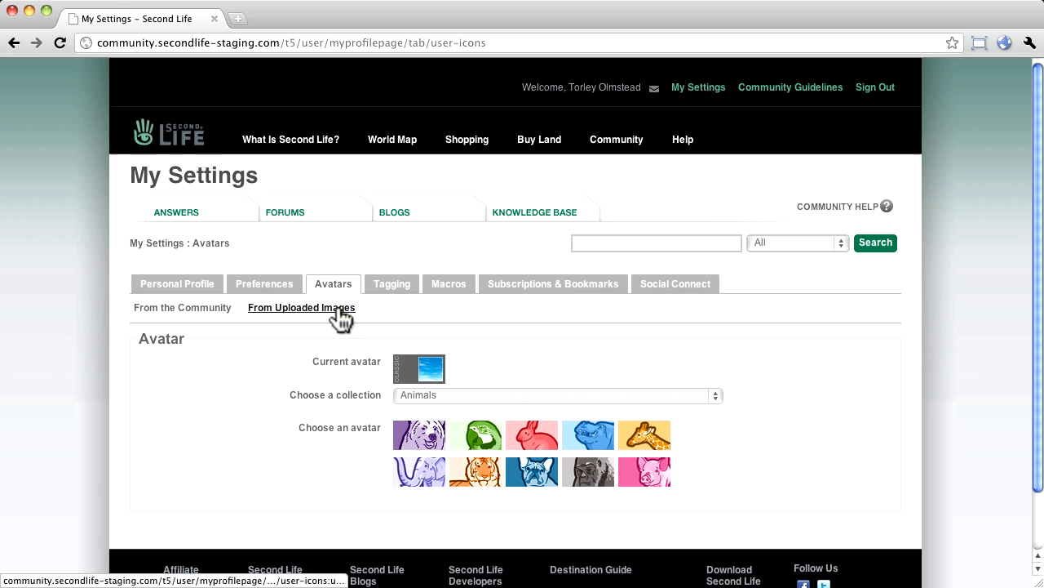
click(300, 307)
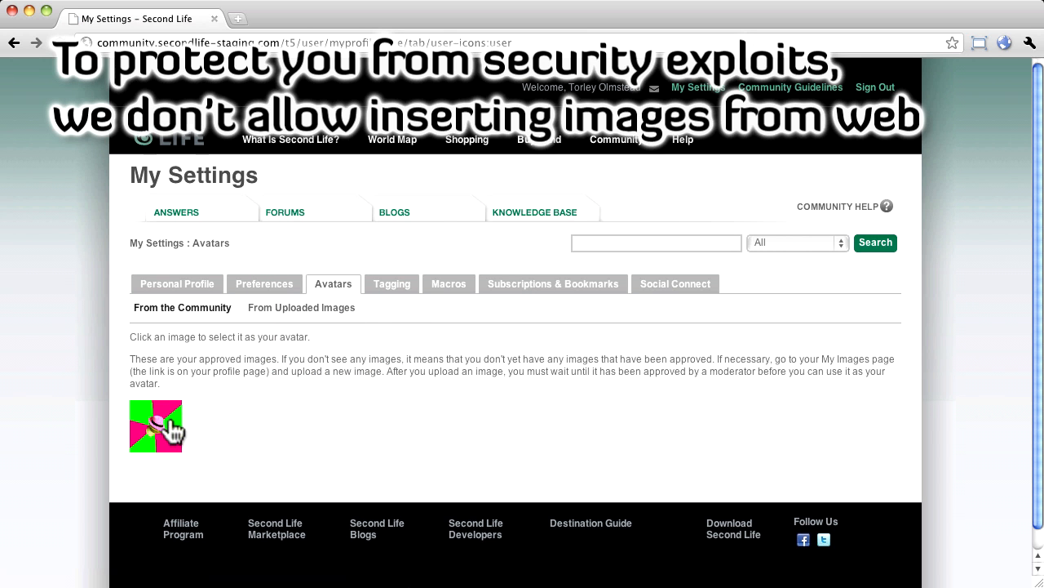
click(155, 426)
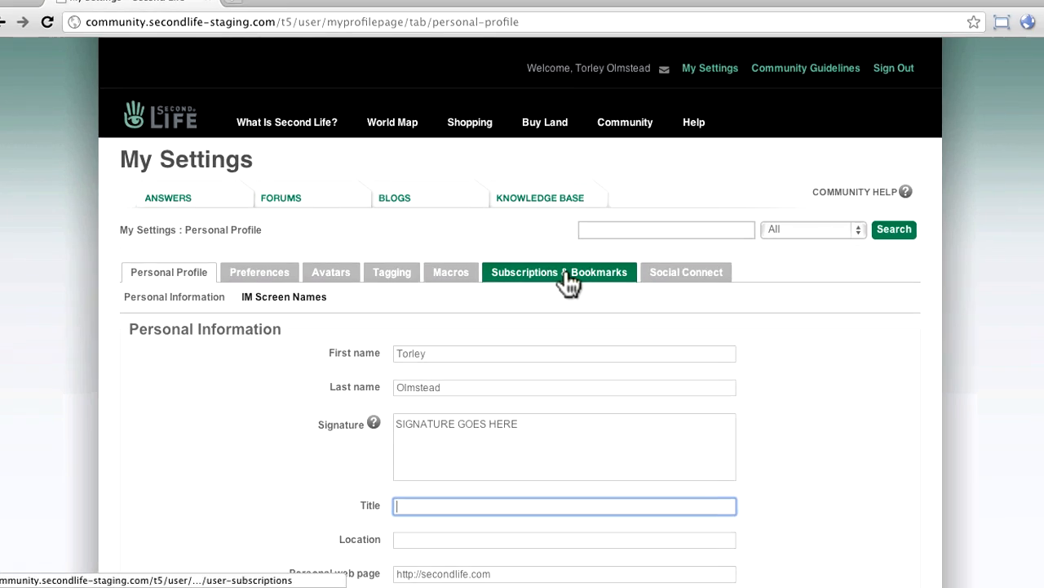
Step: Enable 'Automatically subscribe me to topics I participate in' and save the subscription settings
click(560, 271)
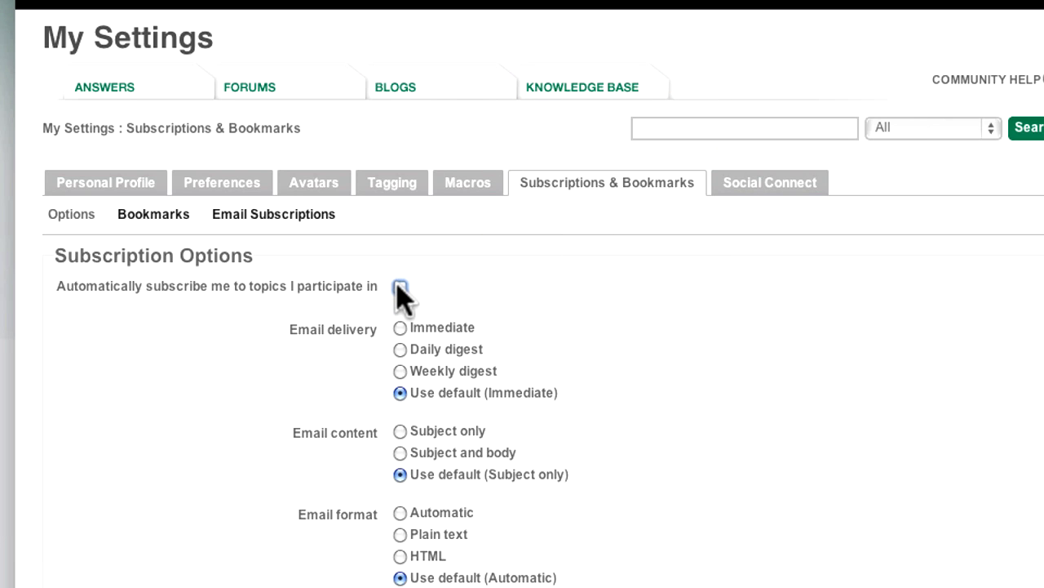
click(400, 287)
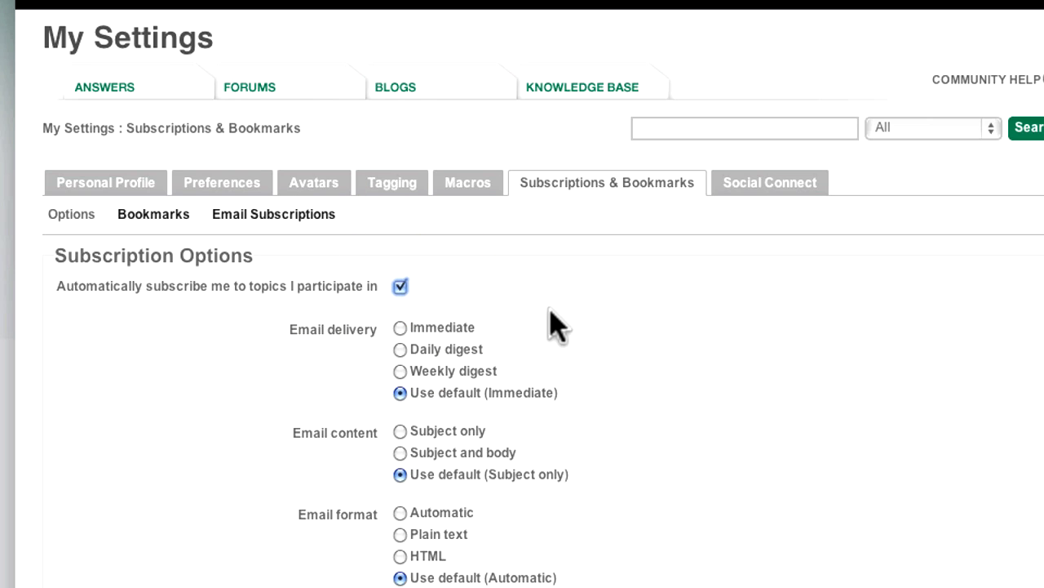
scroll(down, 3)
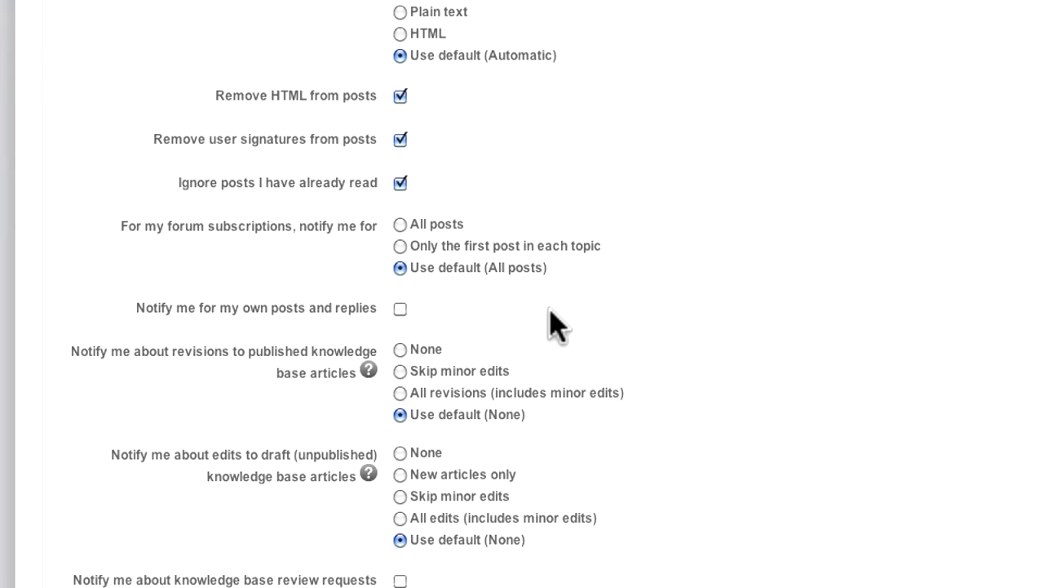
scroll(down, 3)
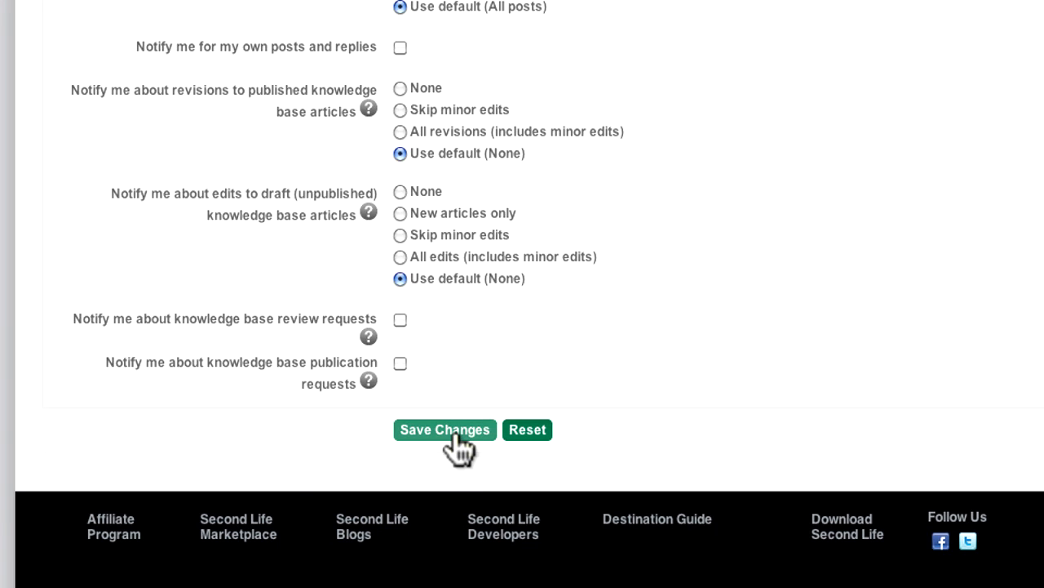
click(444, 430)
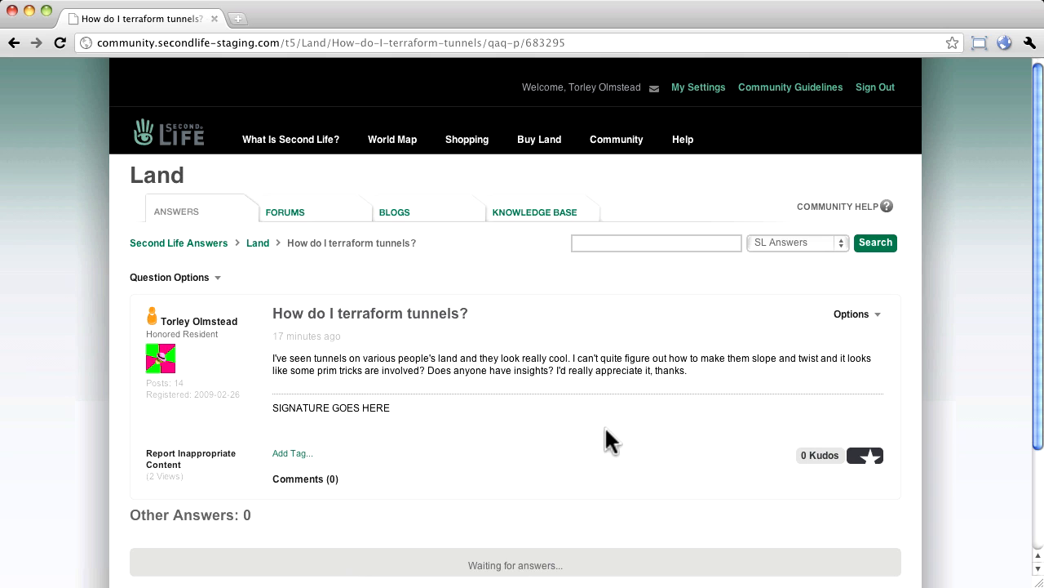
mouse_move(834, 382)
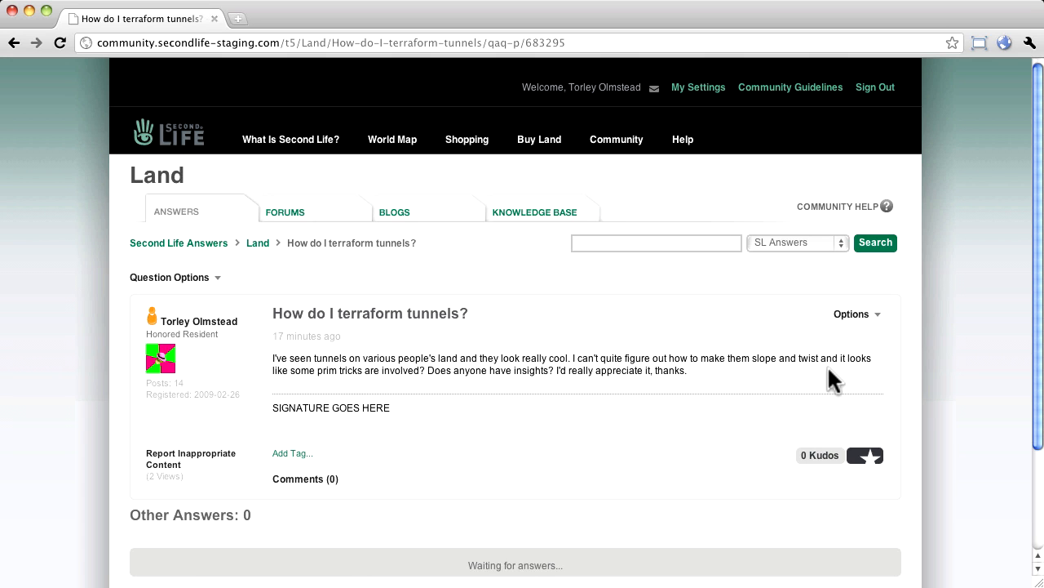
Step: Bring up the Options menu on the 'How do I terraform tunnels?' question to reach Subscribe
click(852, 313)
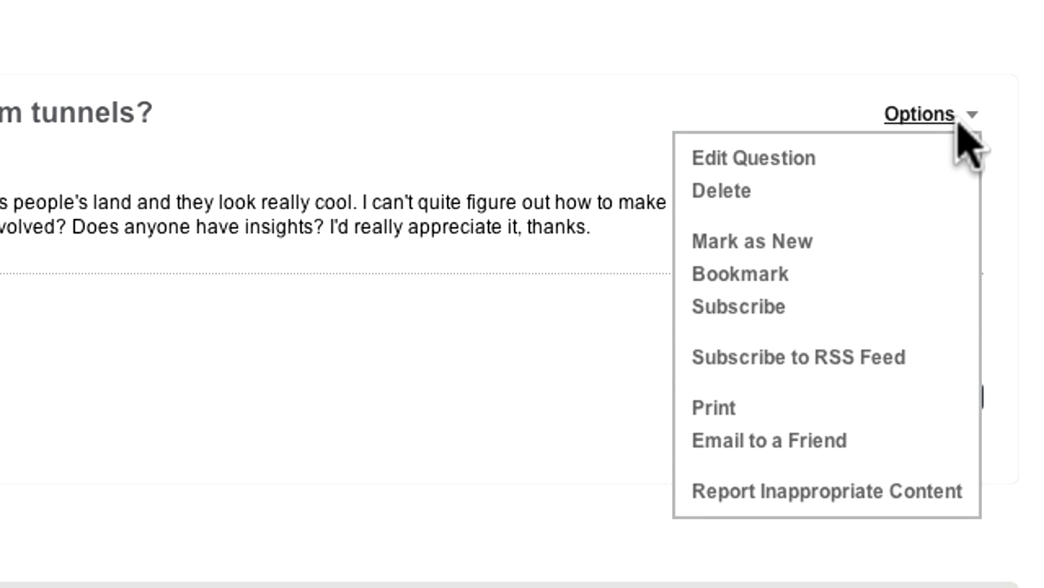
mouse_move(738, 307)
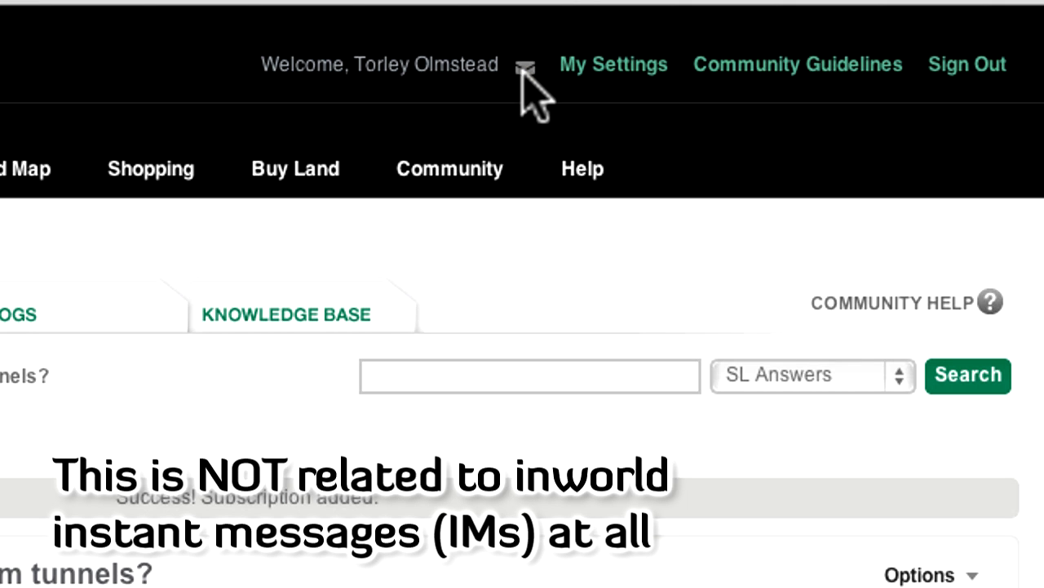
Step: View the private messages inbox, then go to My Settings
click(525, 68)
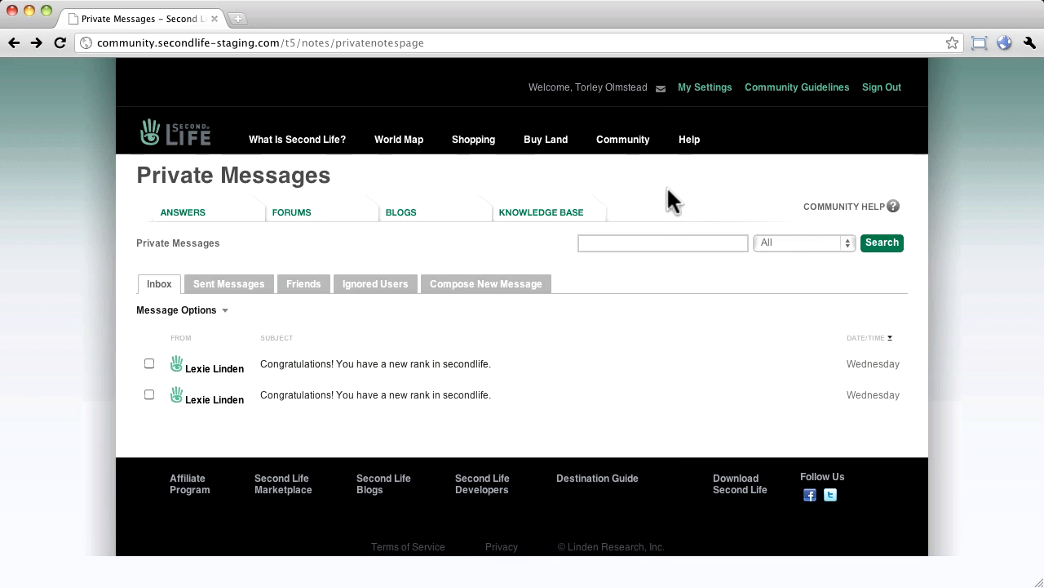
click(705, 88)
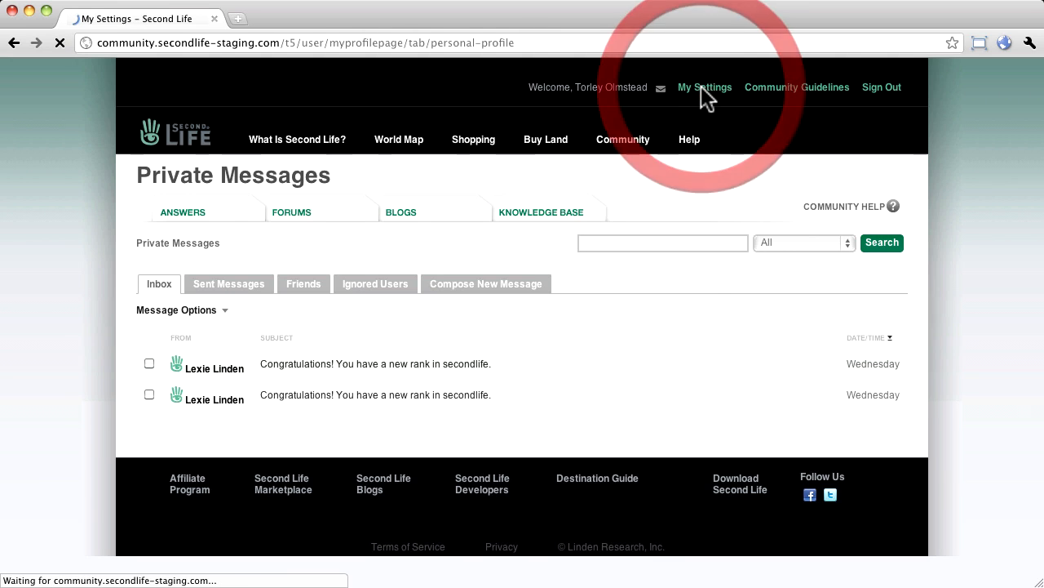
click(705, 88)
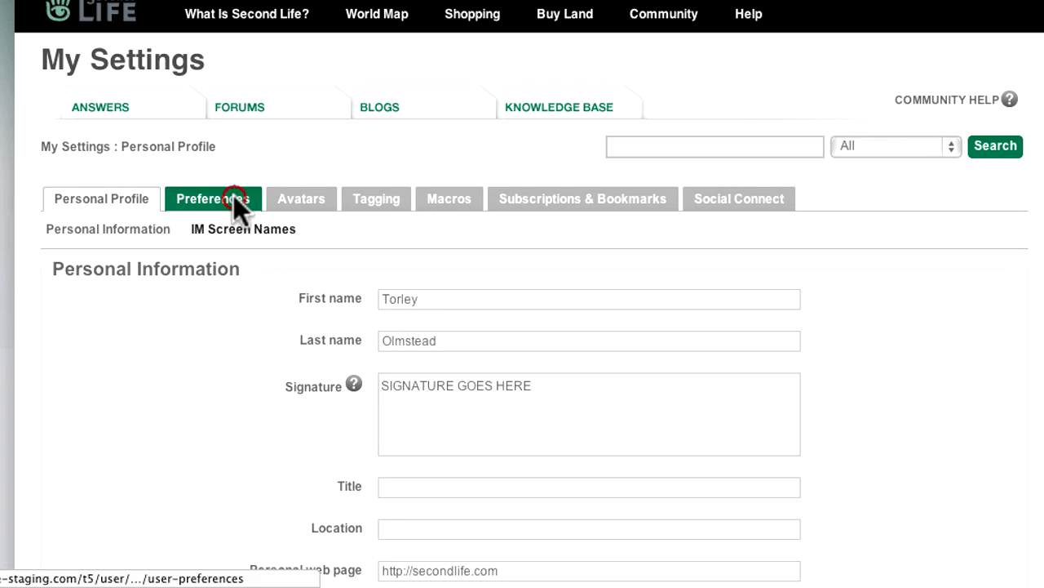
Step: Under Preferences > Private Messenger, toggle 'Turn on private messages' off
click(212, 199)
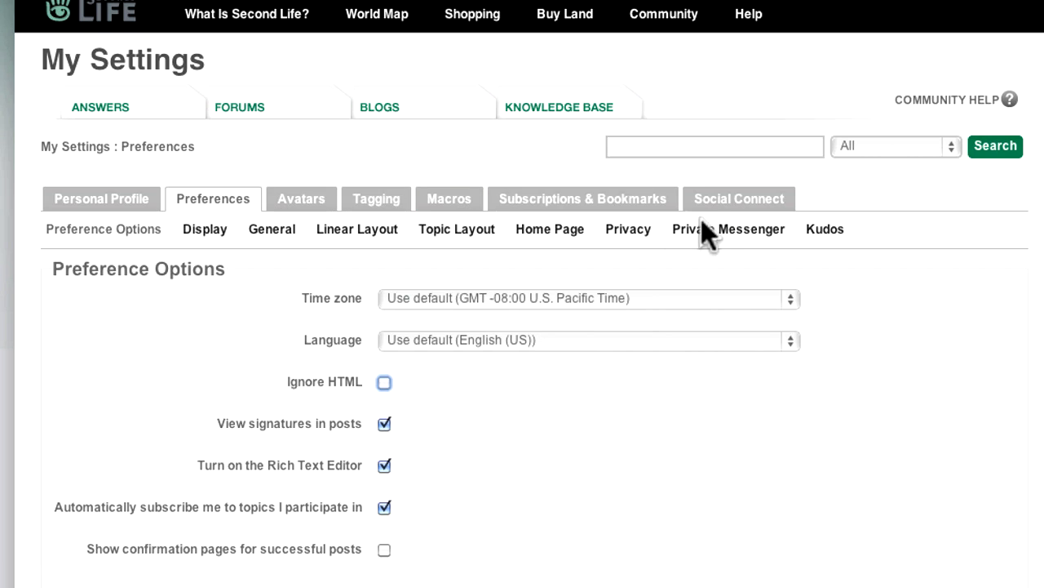
click(728, 228)
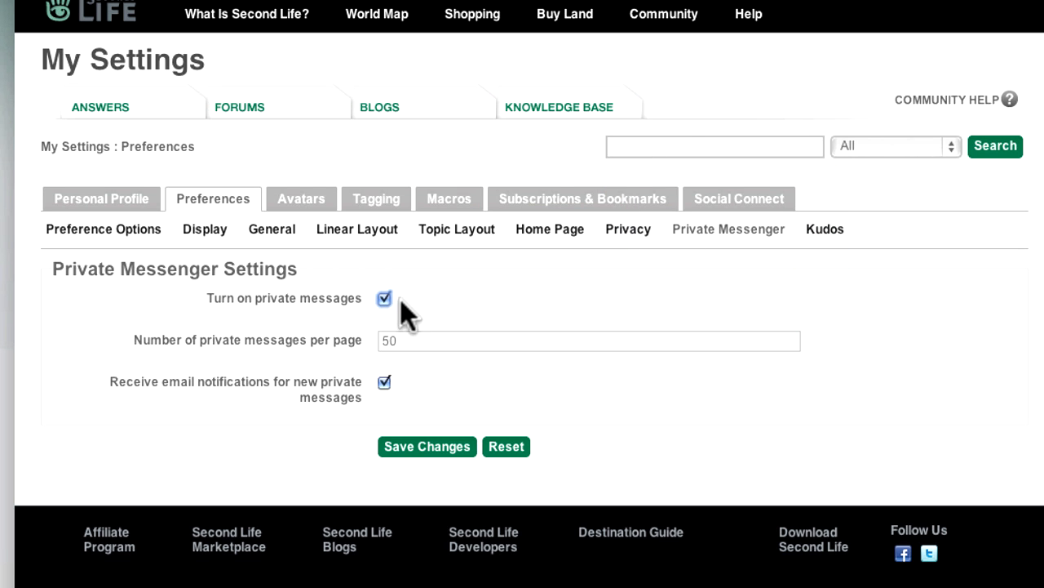
click(385, 297)
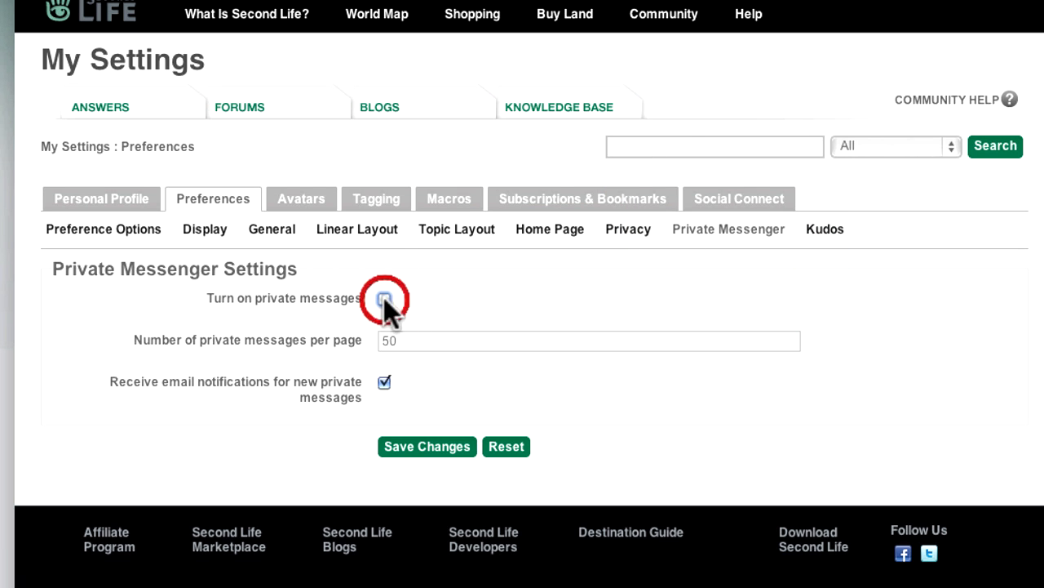
click(427, 447)
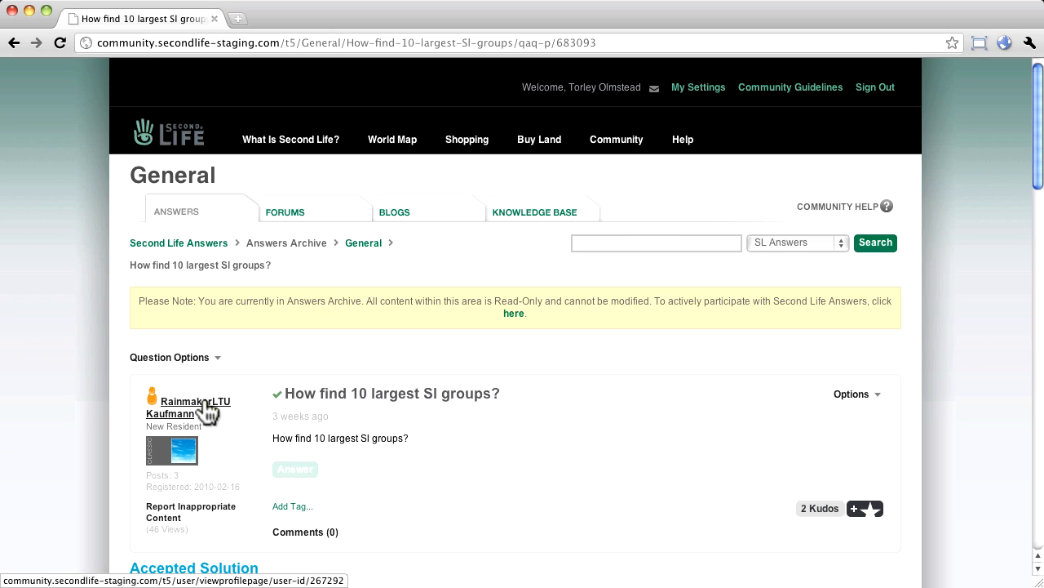
Step: Add the largest-groups question's author to your ignore list from their profile, then return to Answers
click(190, 406)
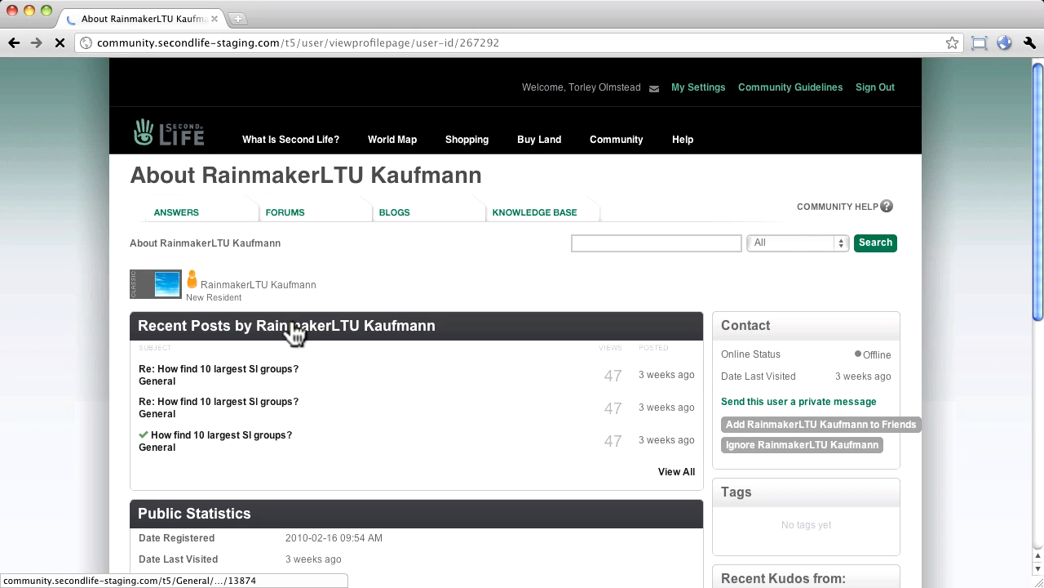
scroll(down, 3)
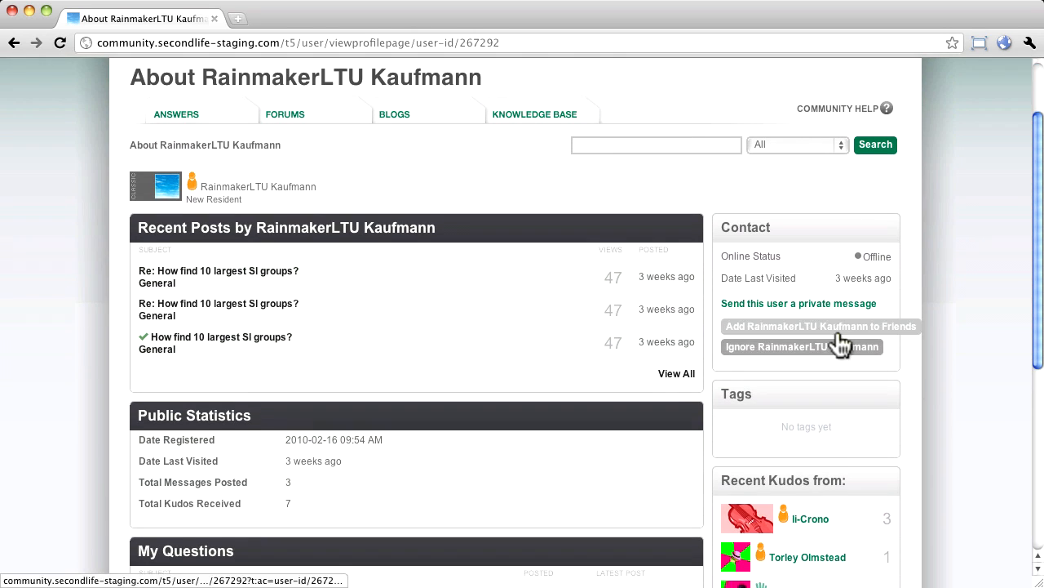
mouse_move(846, 363)
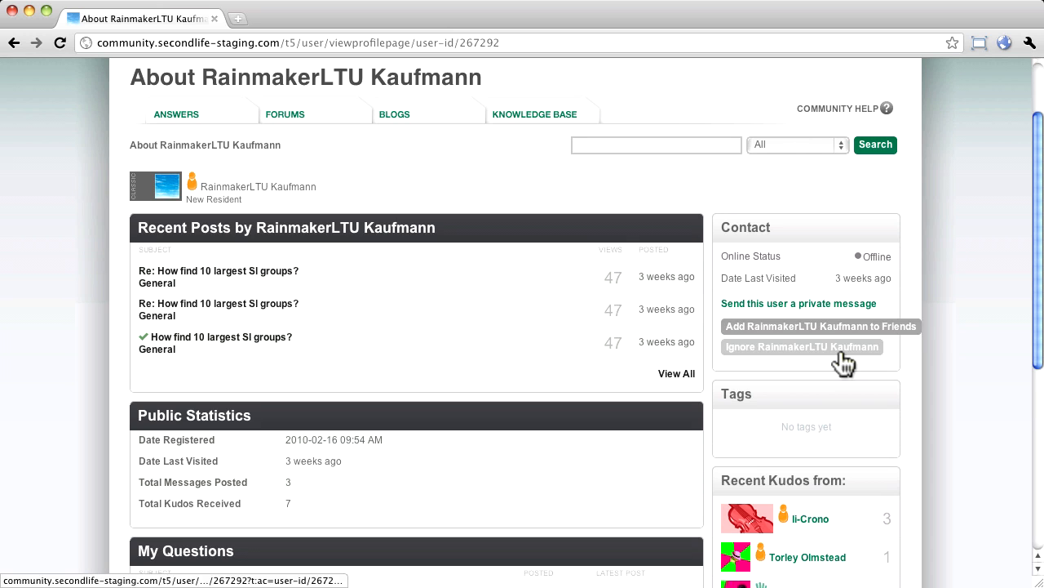
click(802, 346)
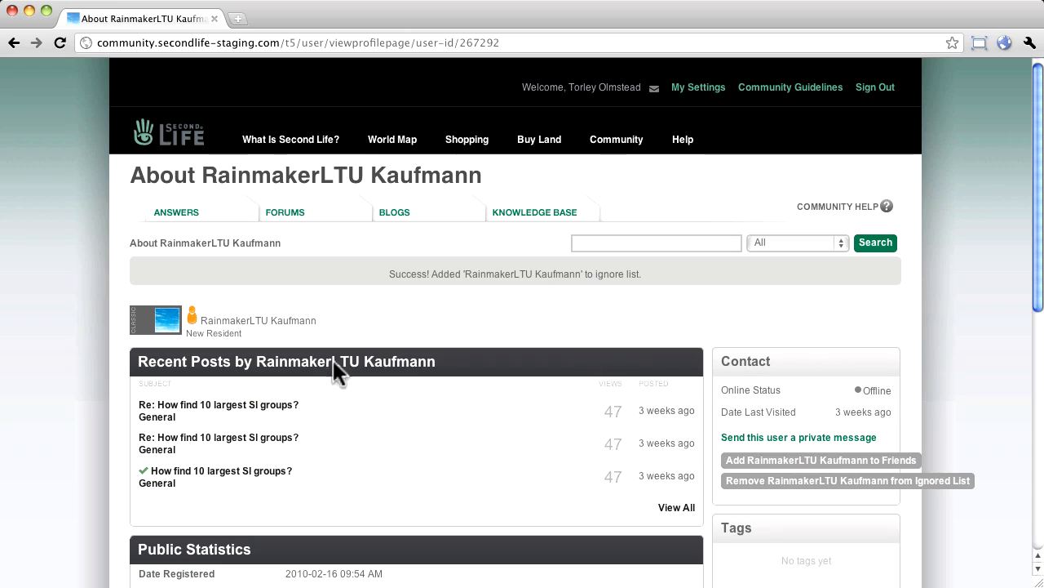
mouse_move(176, 211)
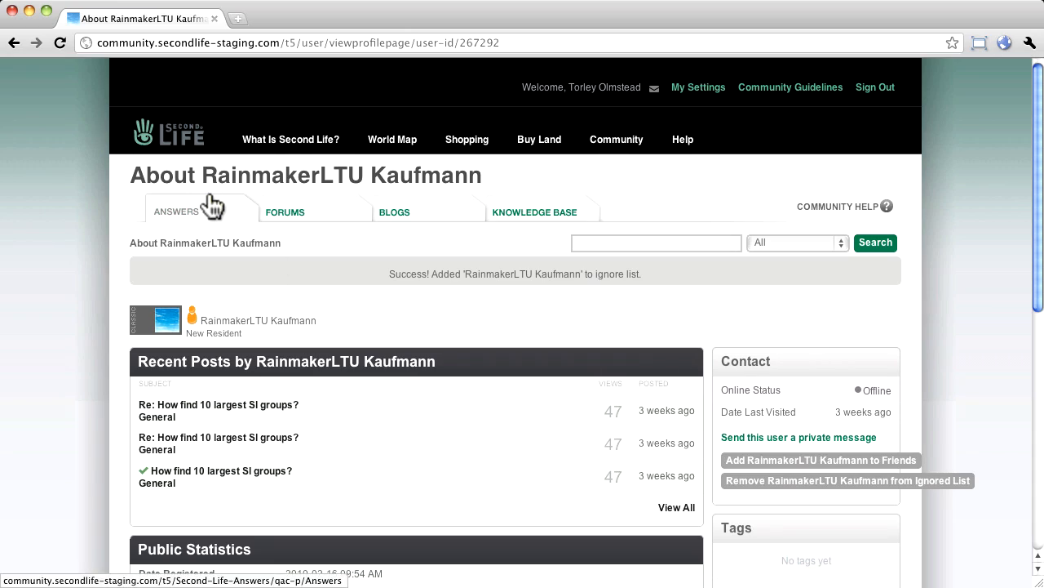
click(176, 212)
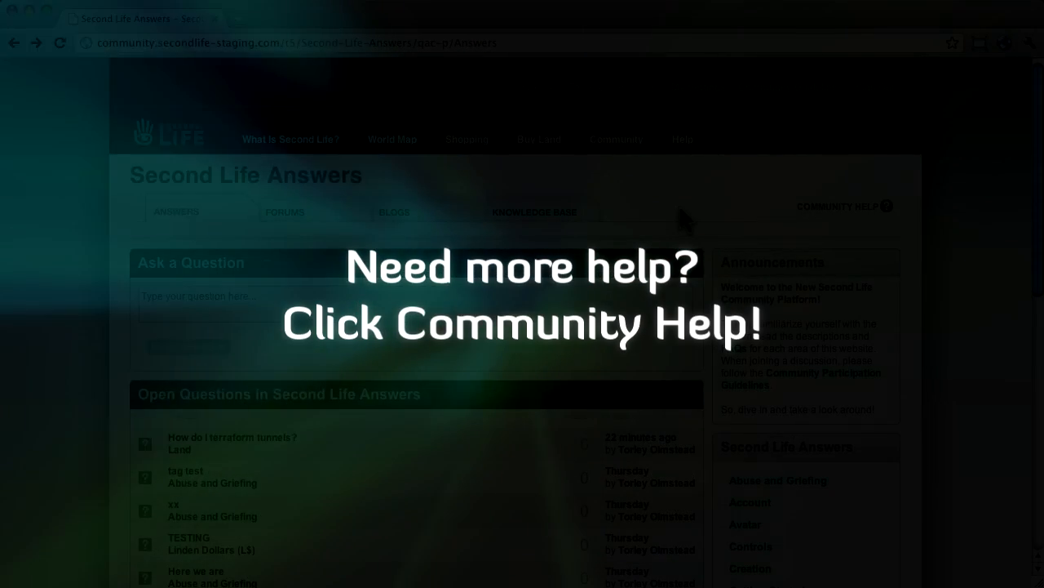